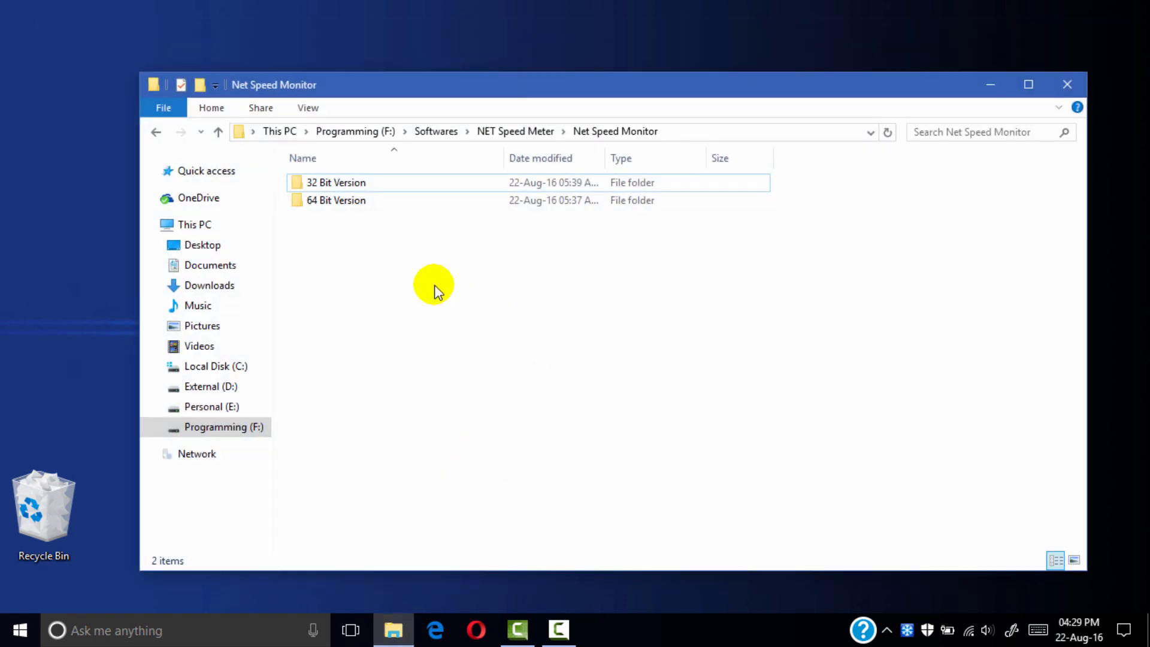
Step: Run the NetSpeedMonitor x64 setup from the 64 Bit Version folder and dismiss the unsupported OS warning
left_click(336, 200)
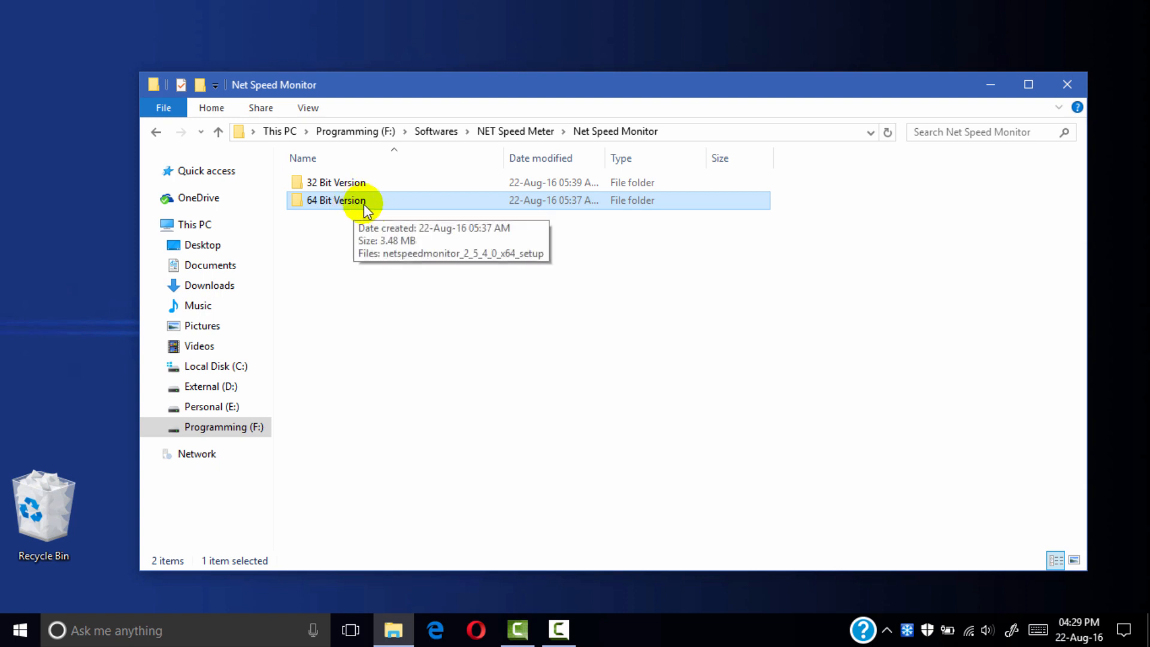
double_click(335, 200)
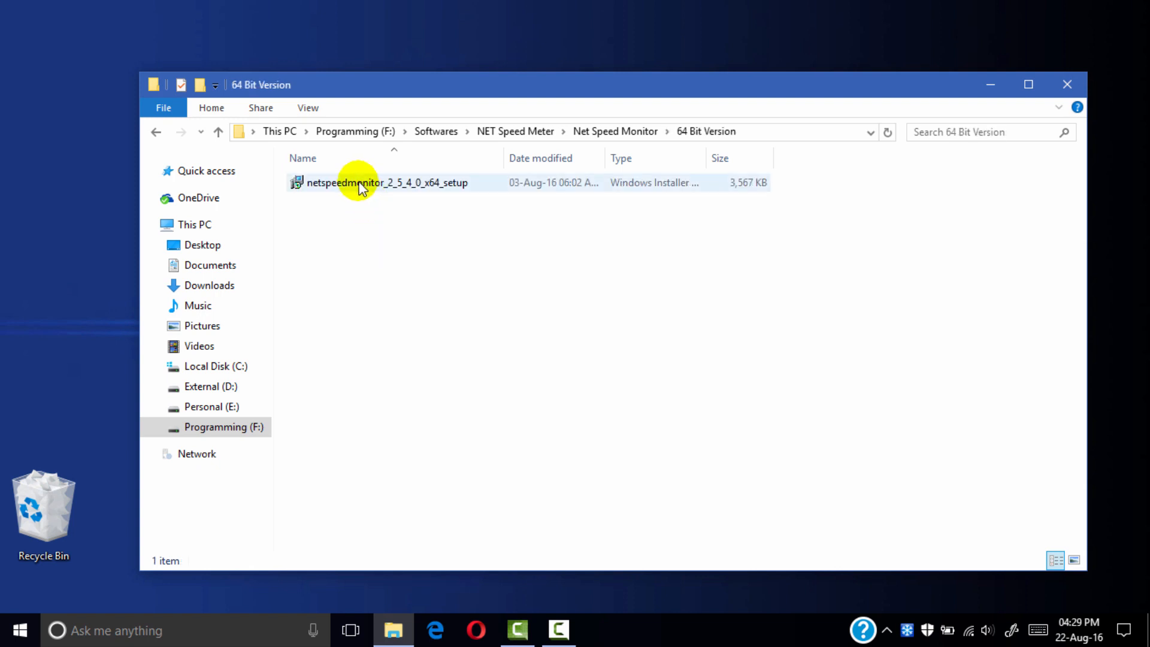
left_click(387, 182)
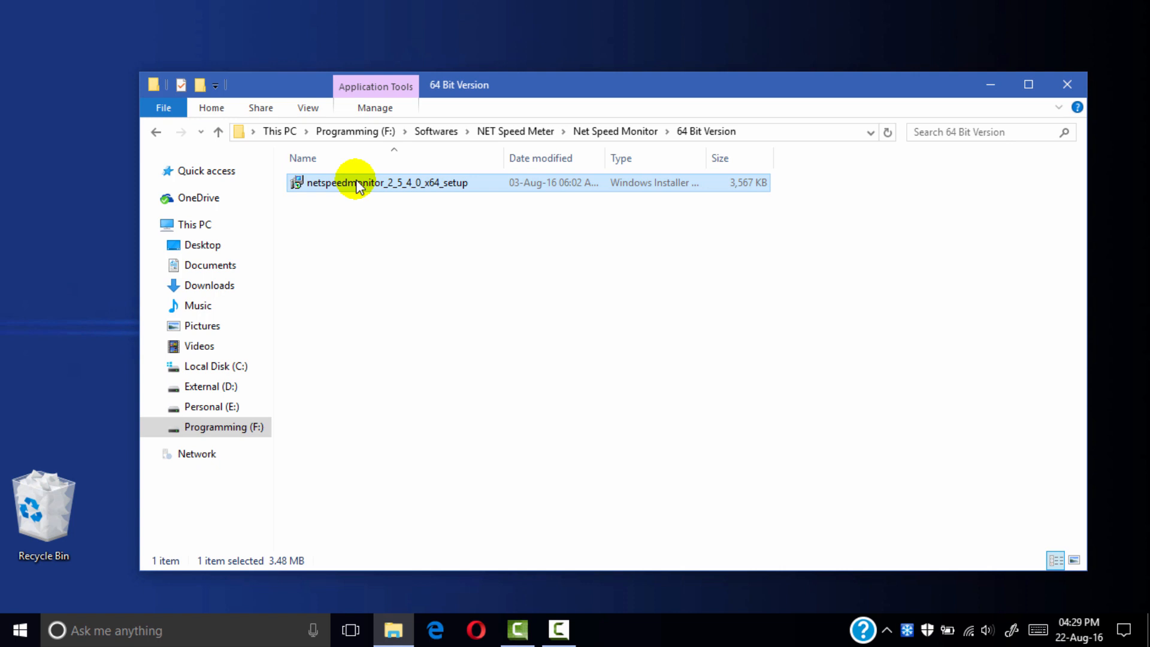
double_click(387, 183)
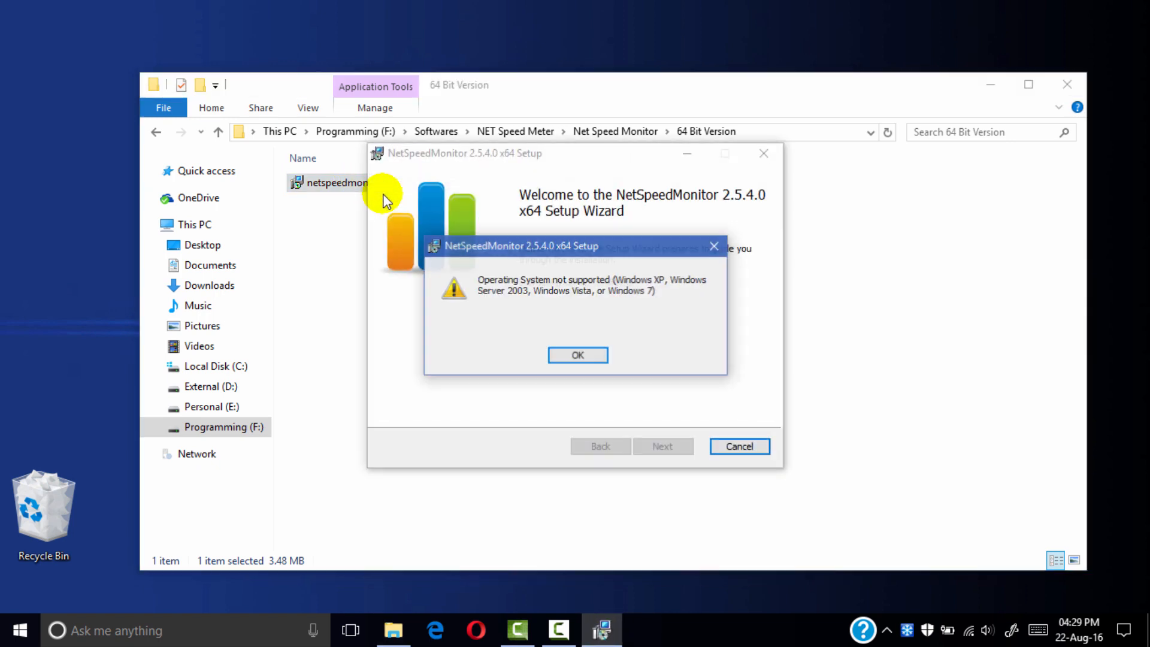
mouse_move(487, 293)
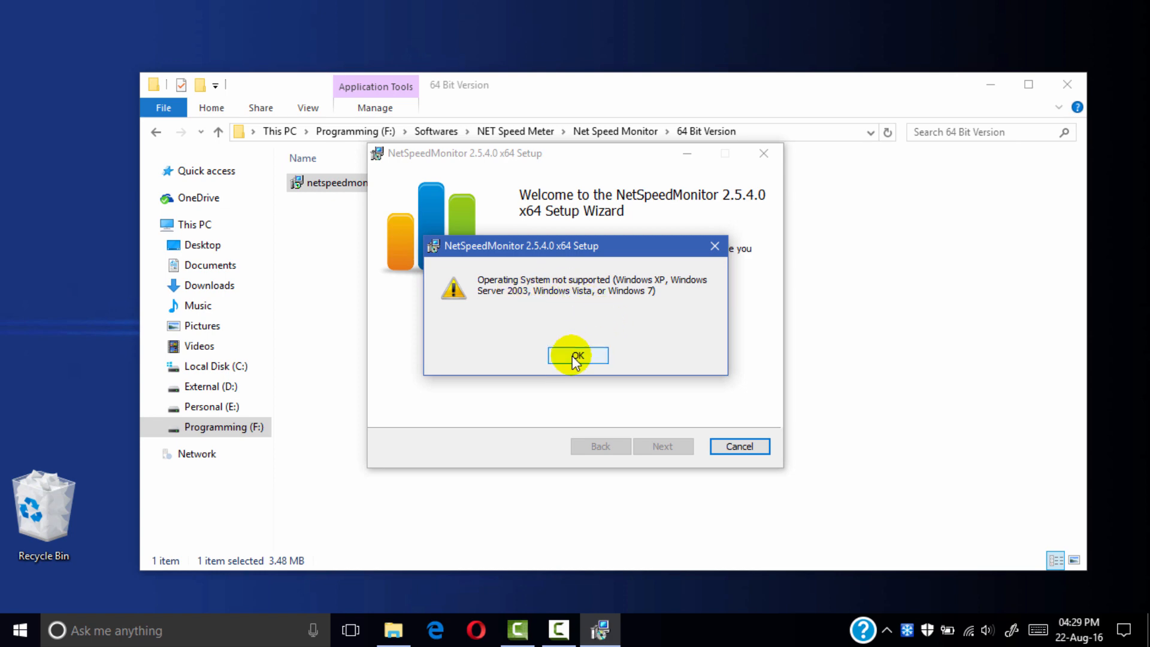
left_click(578, 356)
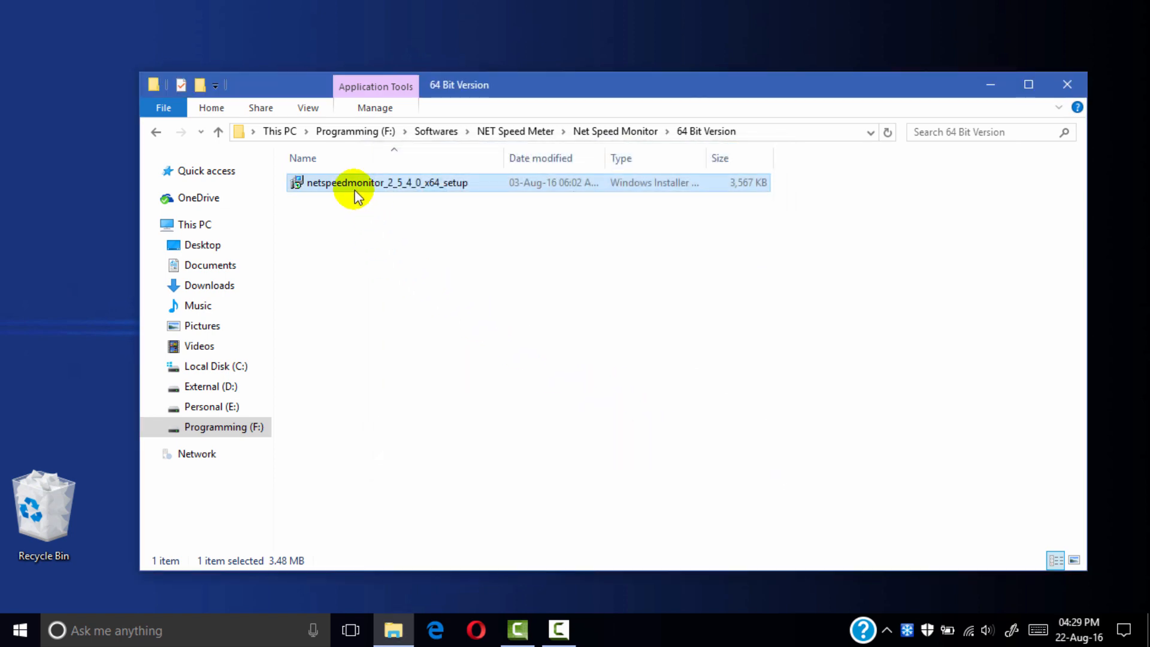
right_click(355, 182)
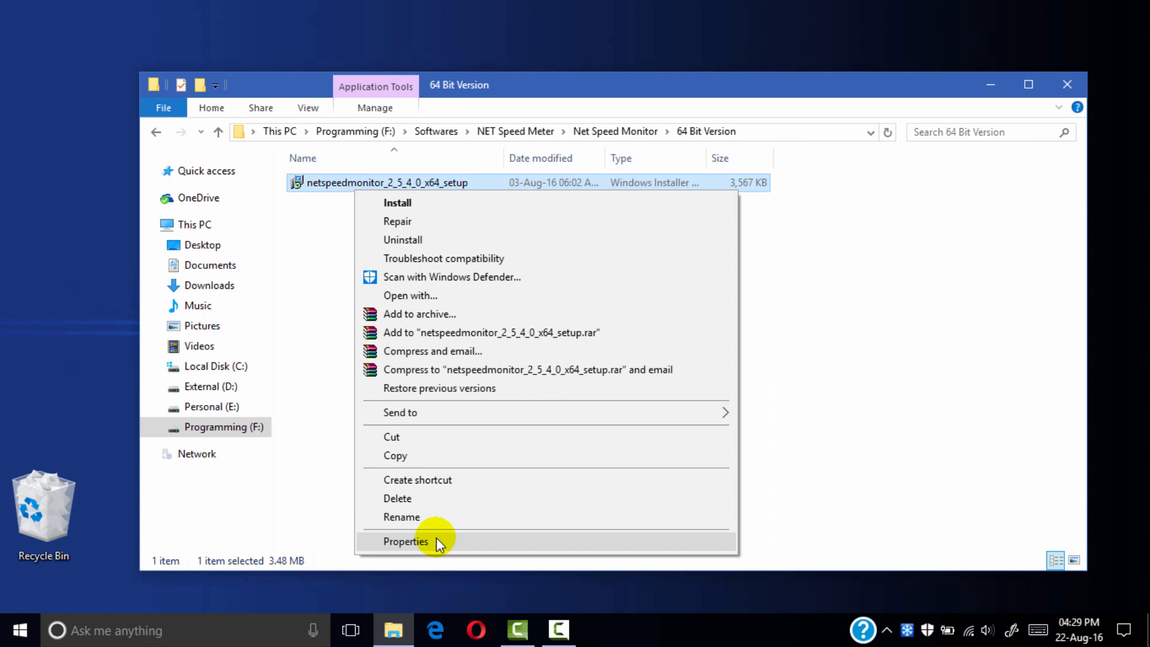
left_click(406, 542)
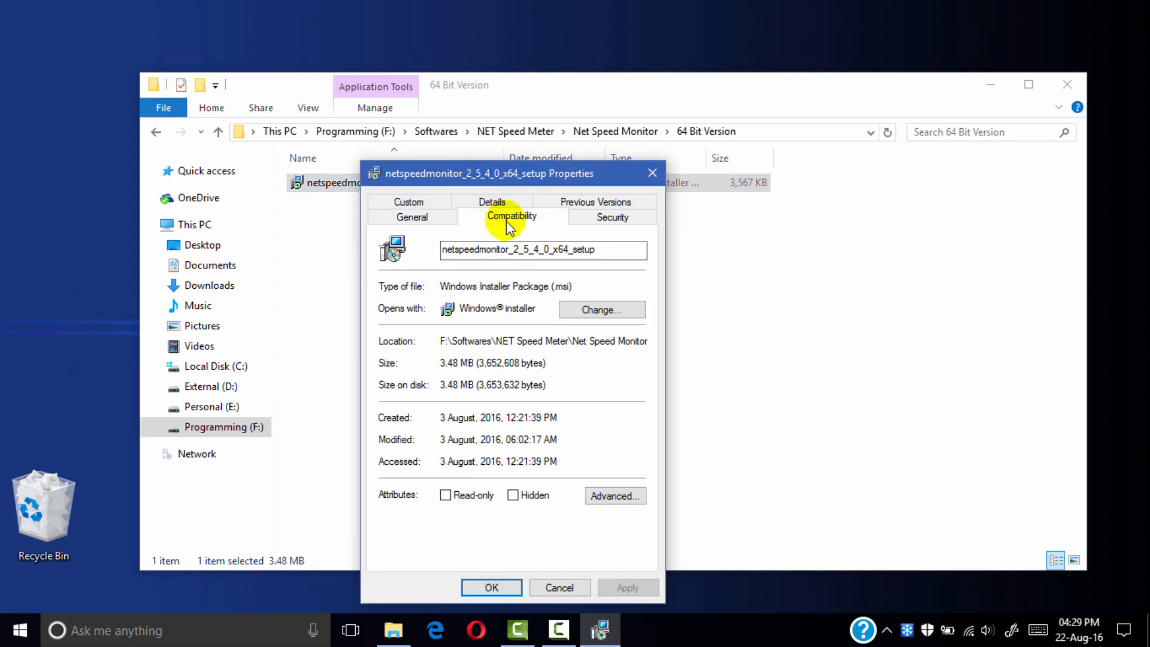
left_click(511, 217)
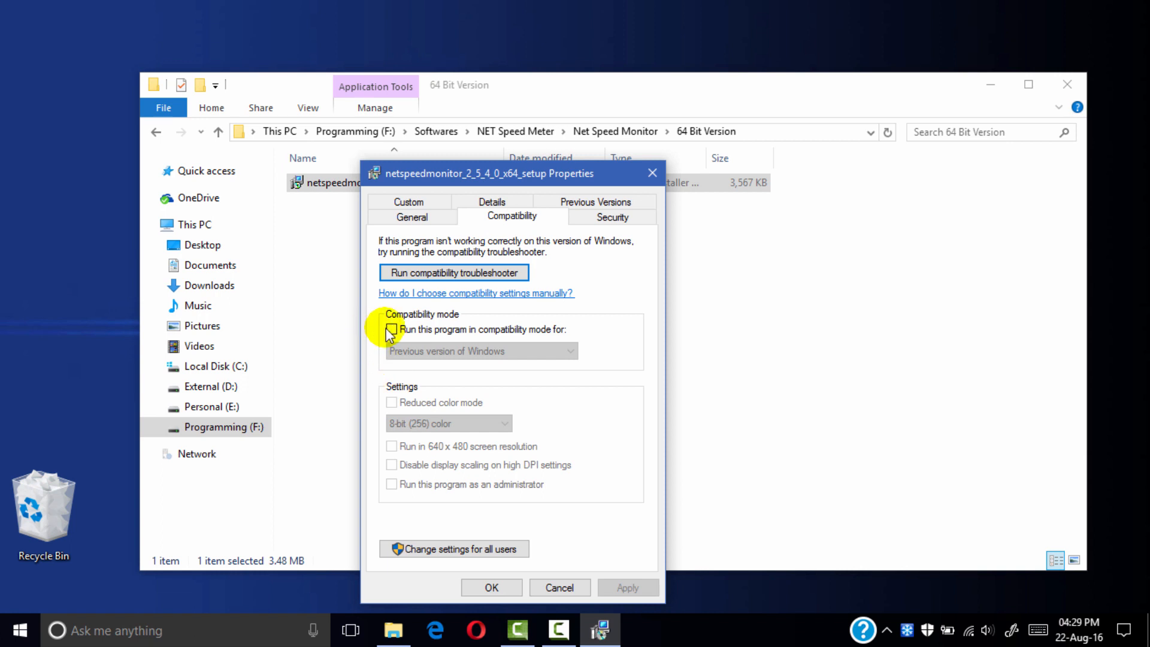
left_click(391, 328)
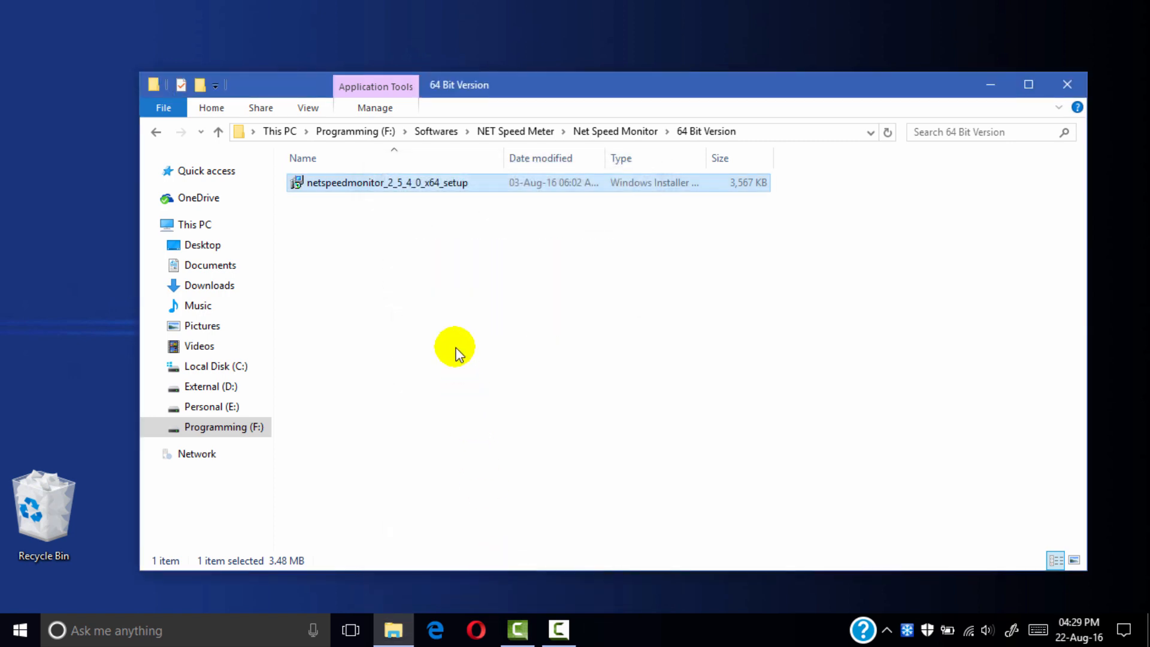
Step: Install NetSpeedMonitor 2.5.4.0 x64 via the setup file's Install action, accepting the license through to Finish
right_click(387, 182)
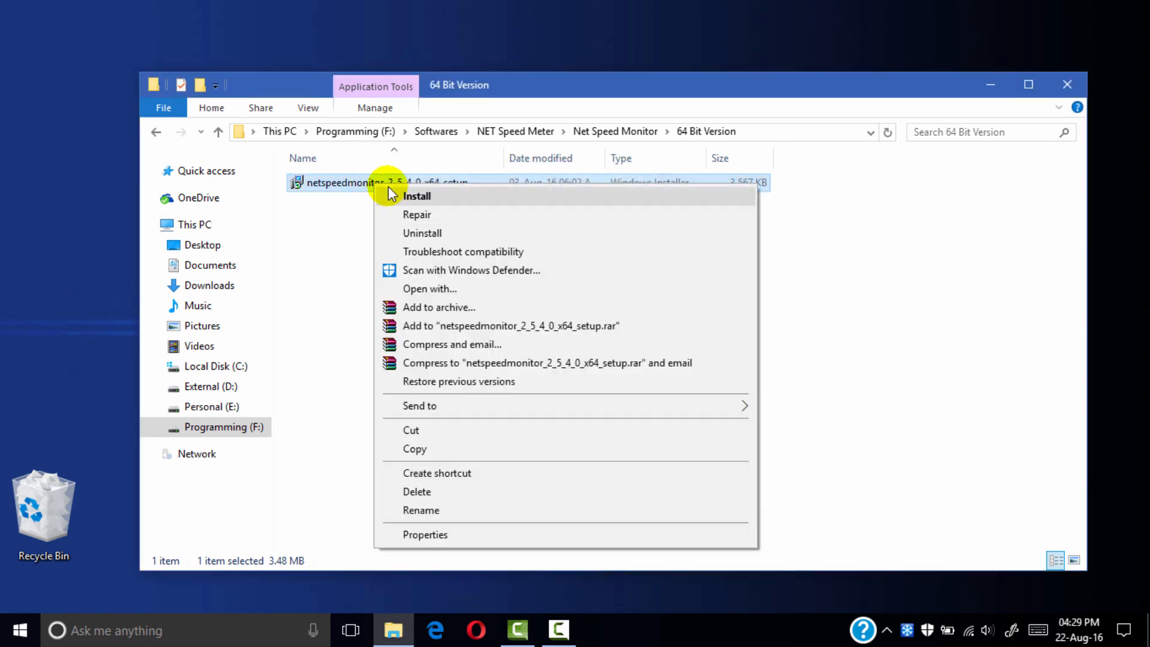
left_click(417, 195)
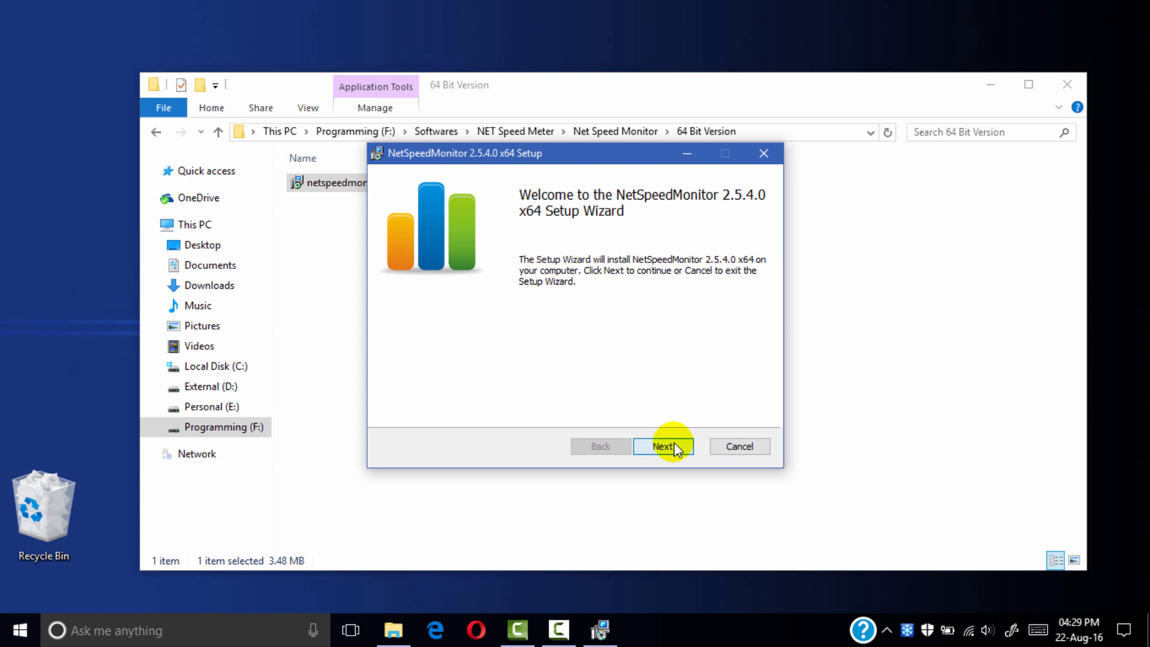
left_click(662, 446)
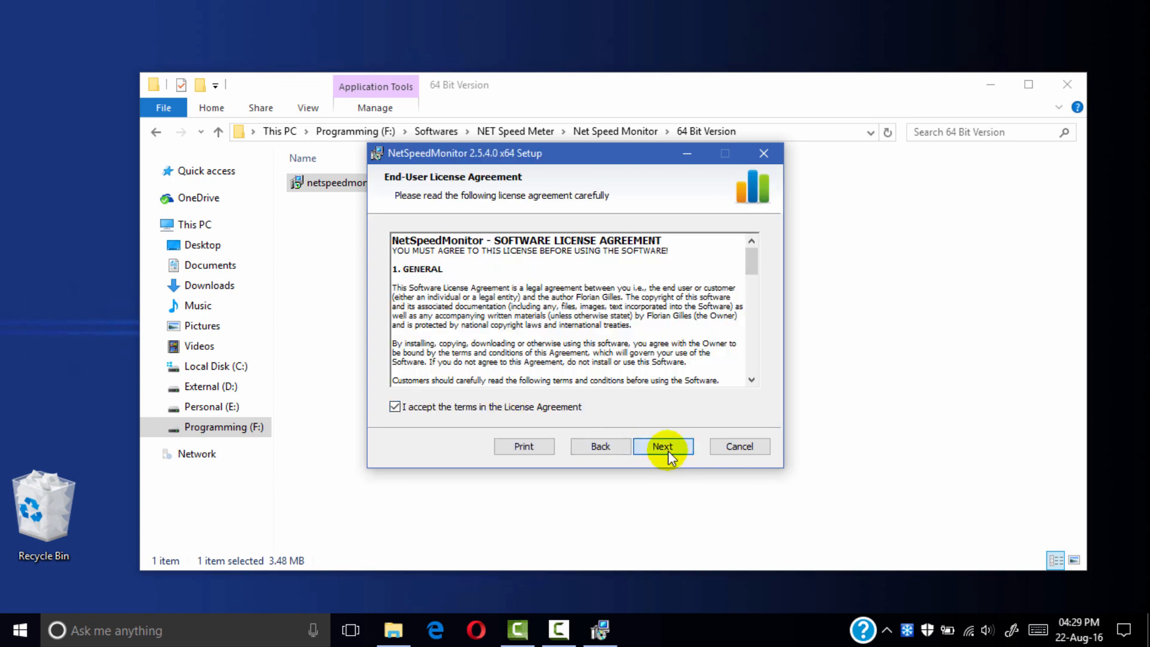
left_click(662, 445)
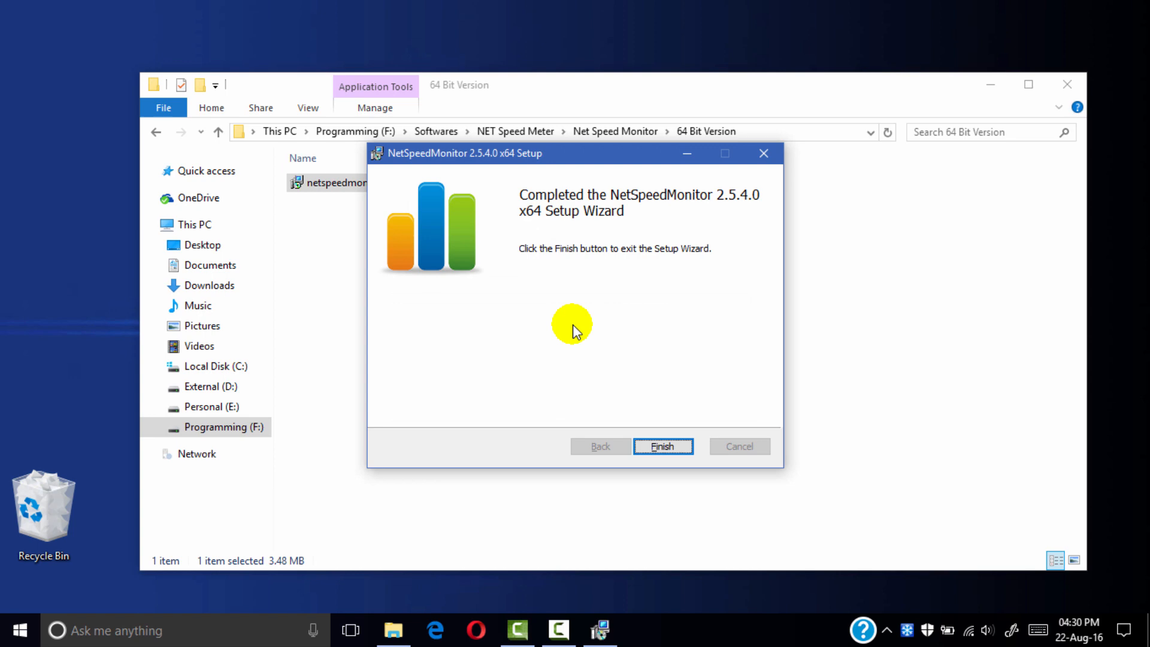
left_click(662, 445)
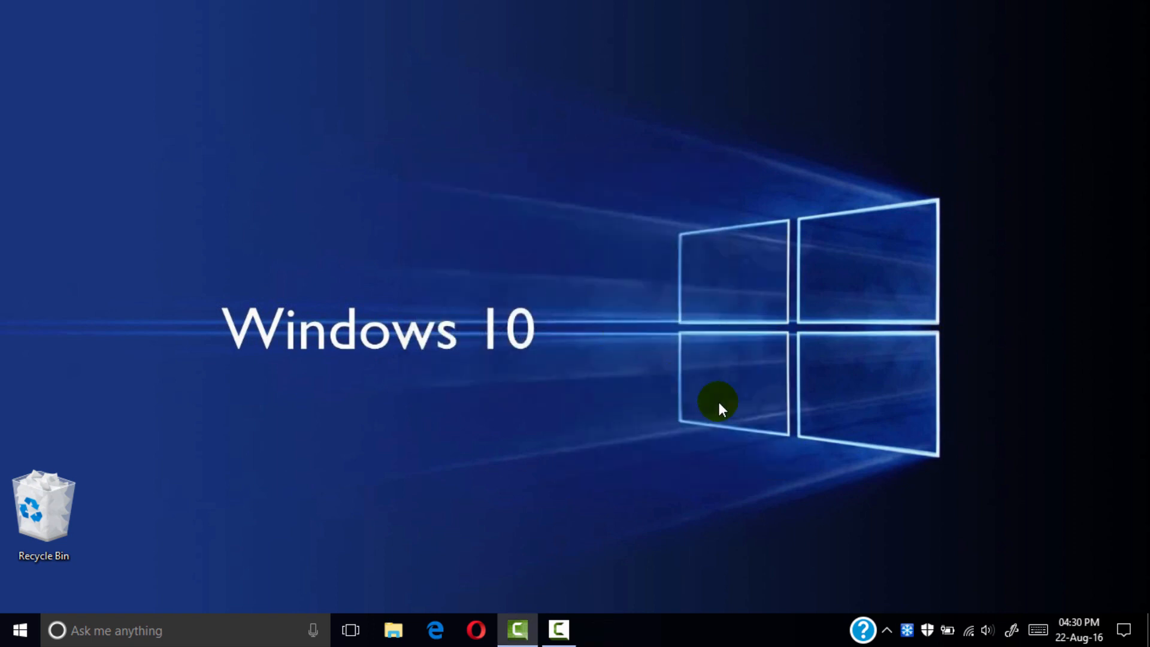
mouse_move(736, 624)
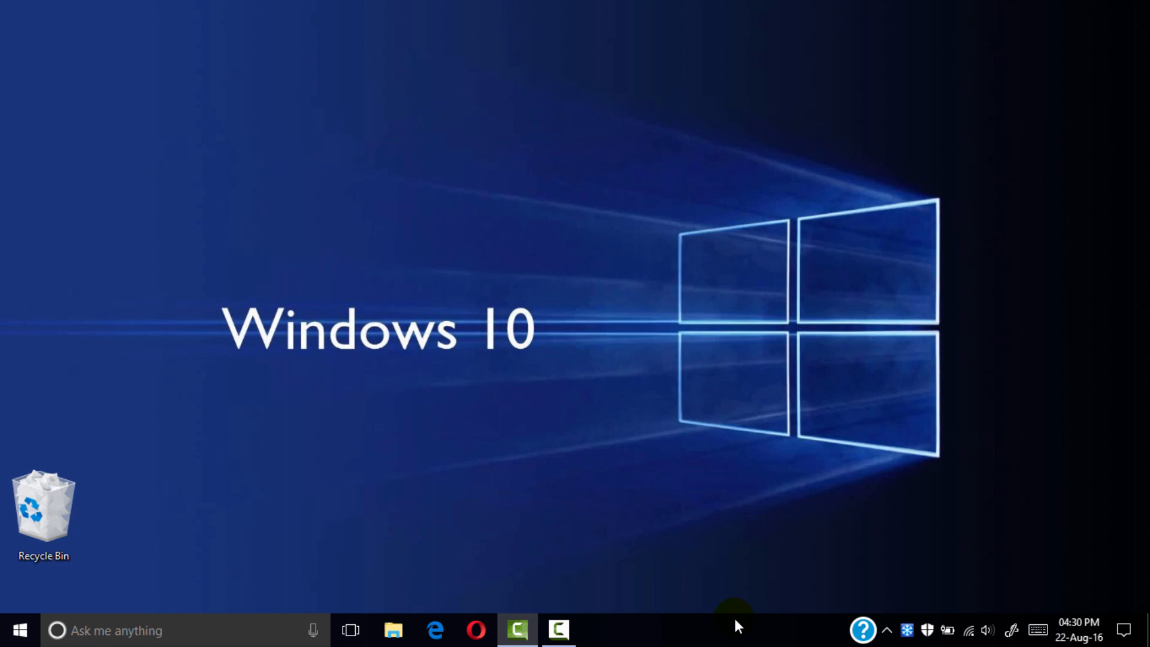
Step: Show the taskbar's Toolbars submenu, which now lists NetSpeedMonitor
right_click(733, 627)
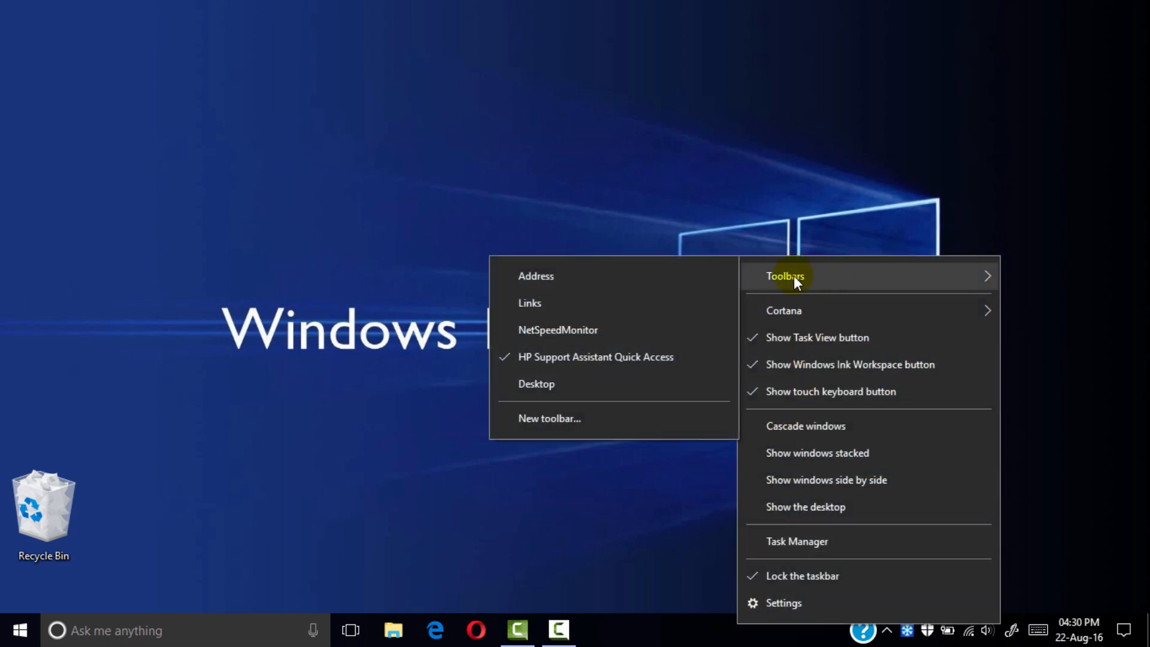
mouse_move(631, 331)
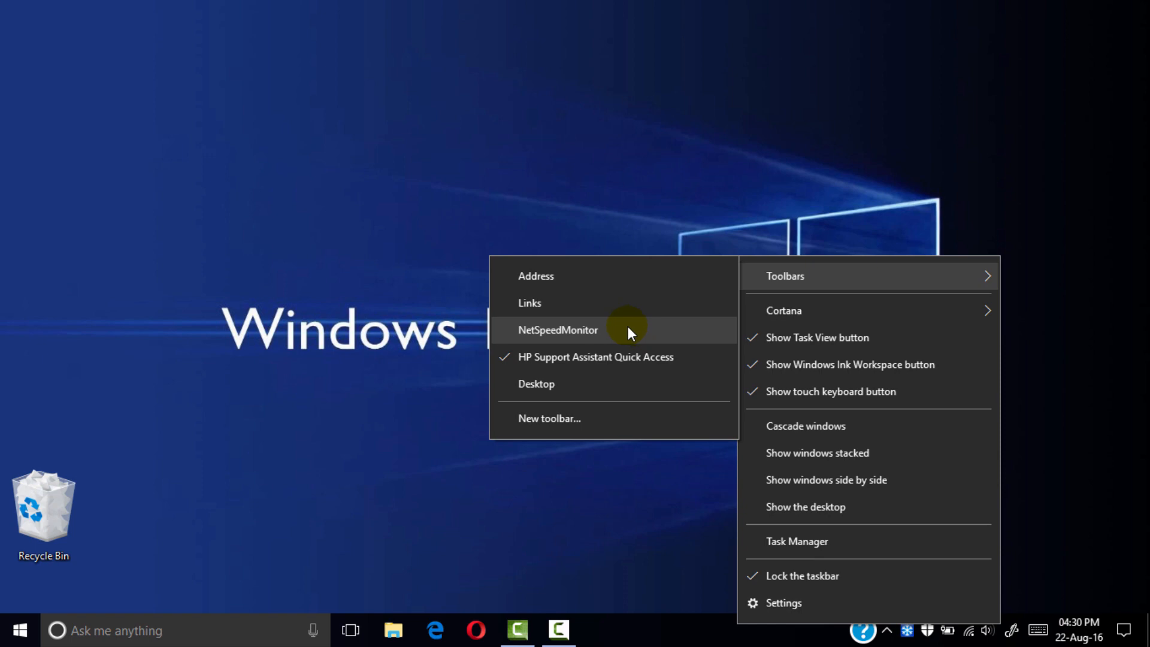
Step: Enable the NetSpeedMonitor toolbar with English language and the Ralink RT3290 Wi-Fi adapter, then save
left_click(557, 329)
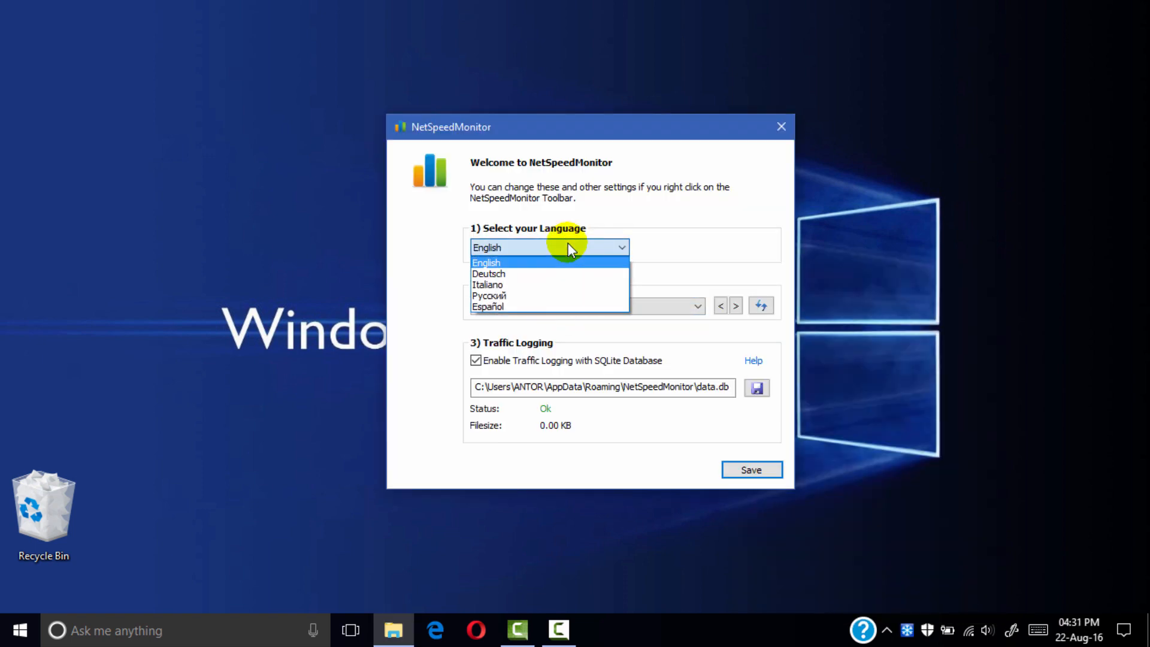
left_click(485, 262)
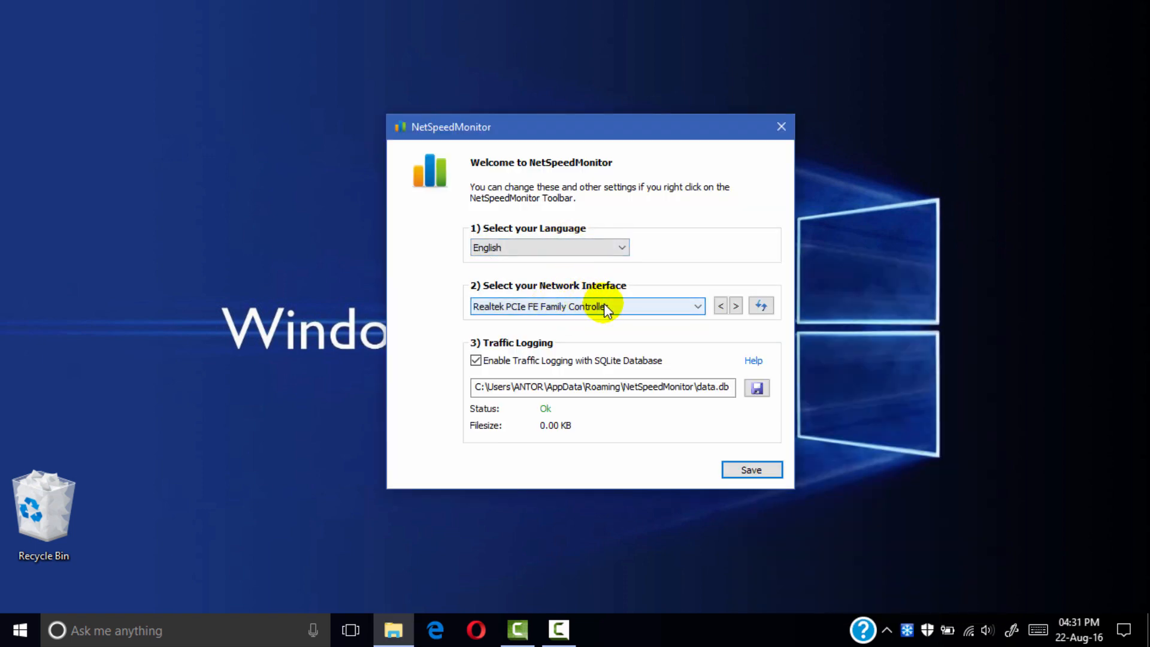
left_click(587, 305)
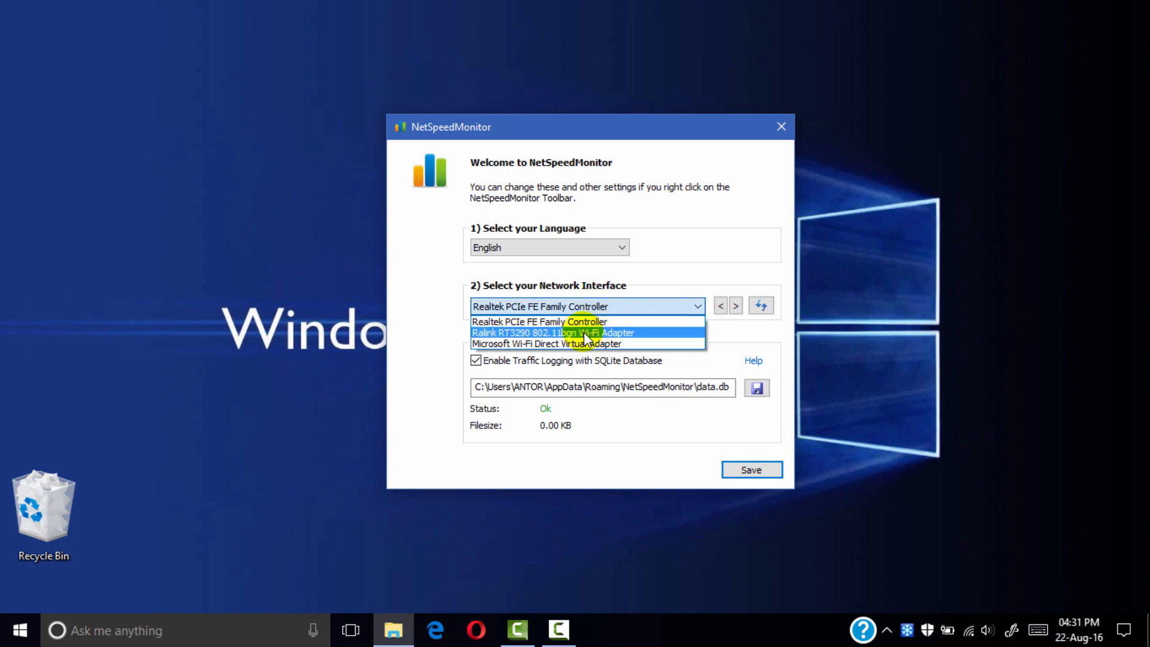
left_click(551, 332)
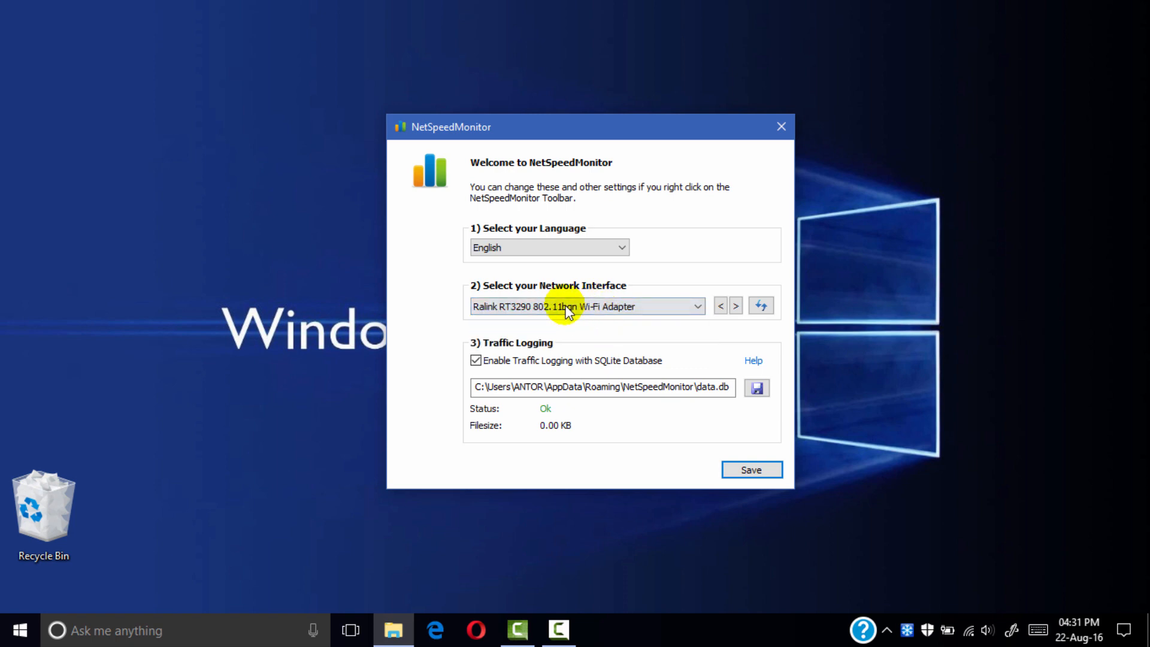
mouse_move(608, 364)
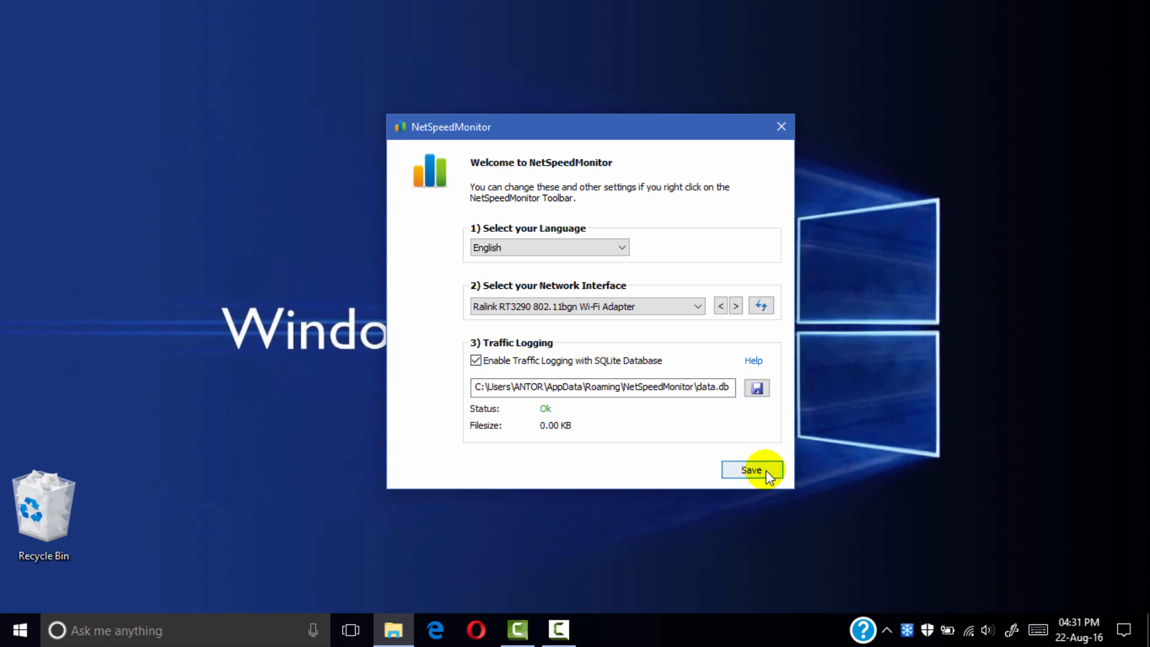
left_click(751, 469)
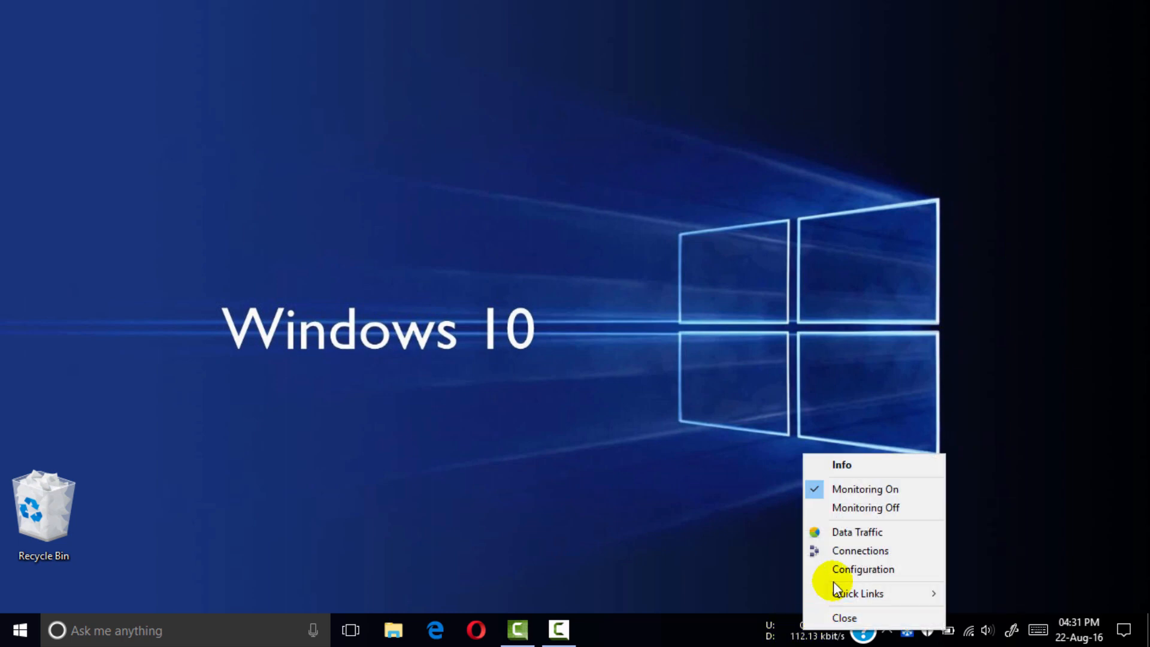
Step: Open the meter's Configuration window and check the monitored network interface
left_click(863, 568)
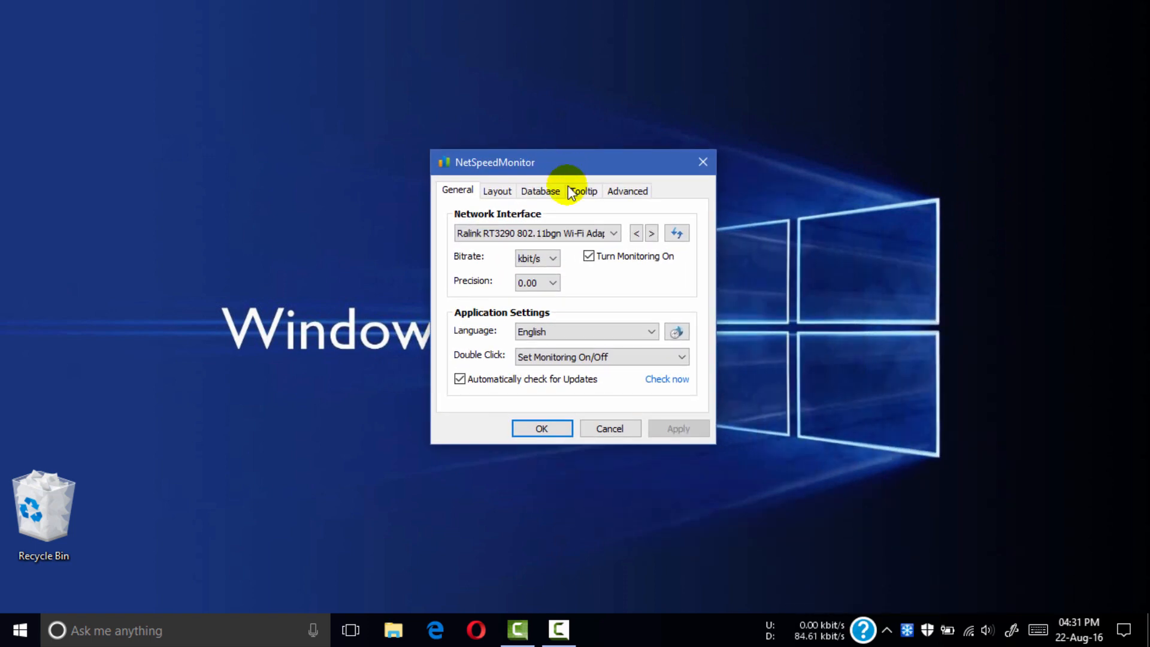
left_click(532, 232)
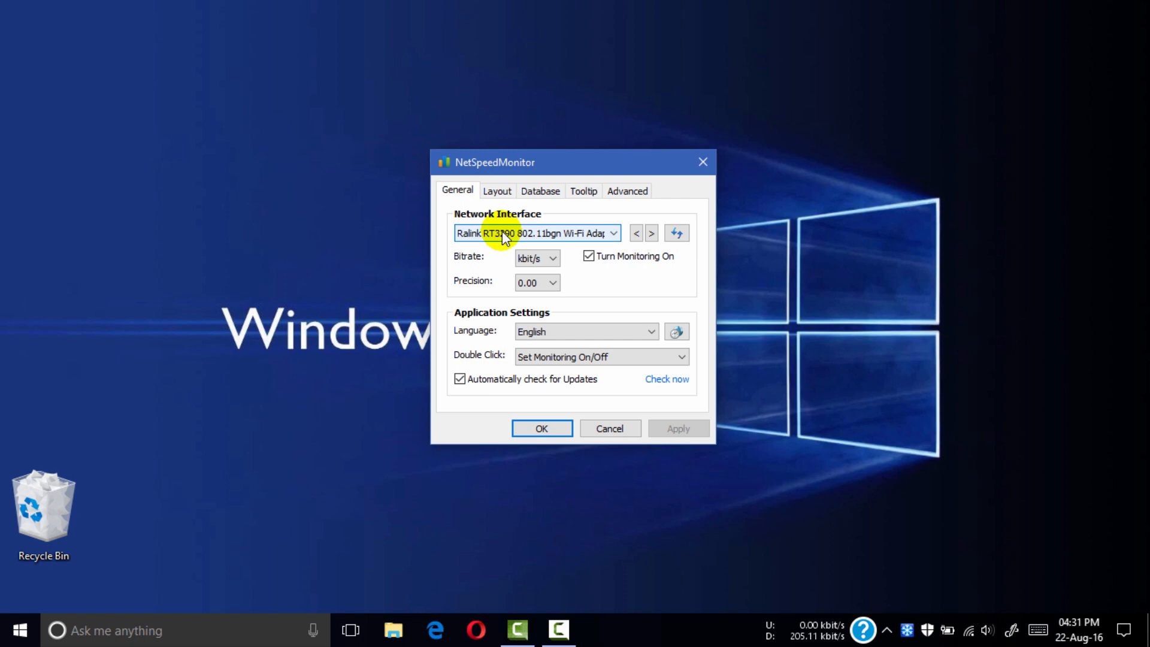
mouse_move(367, 262)
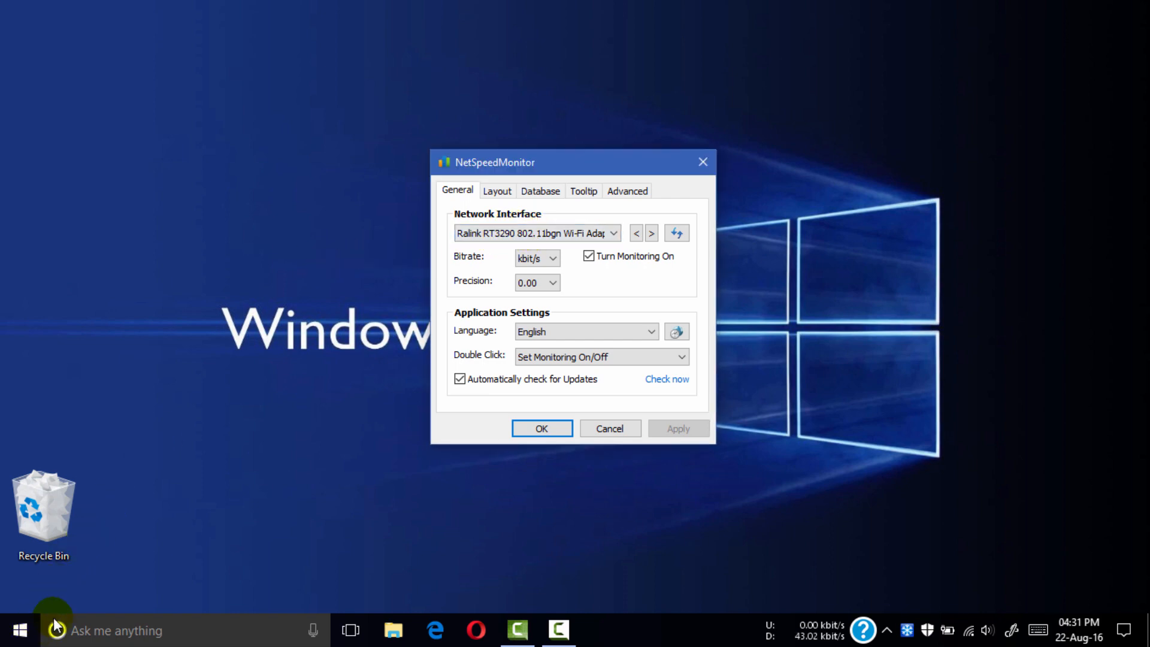
Step: Open Device Manager from the Start menu and expand Network adapters to see the Ralink and Realtek adapters
right_click(20, 630)
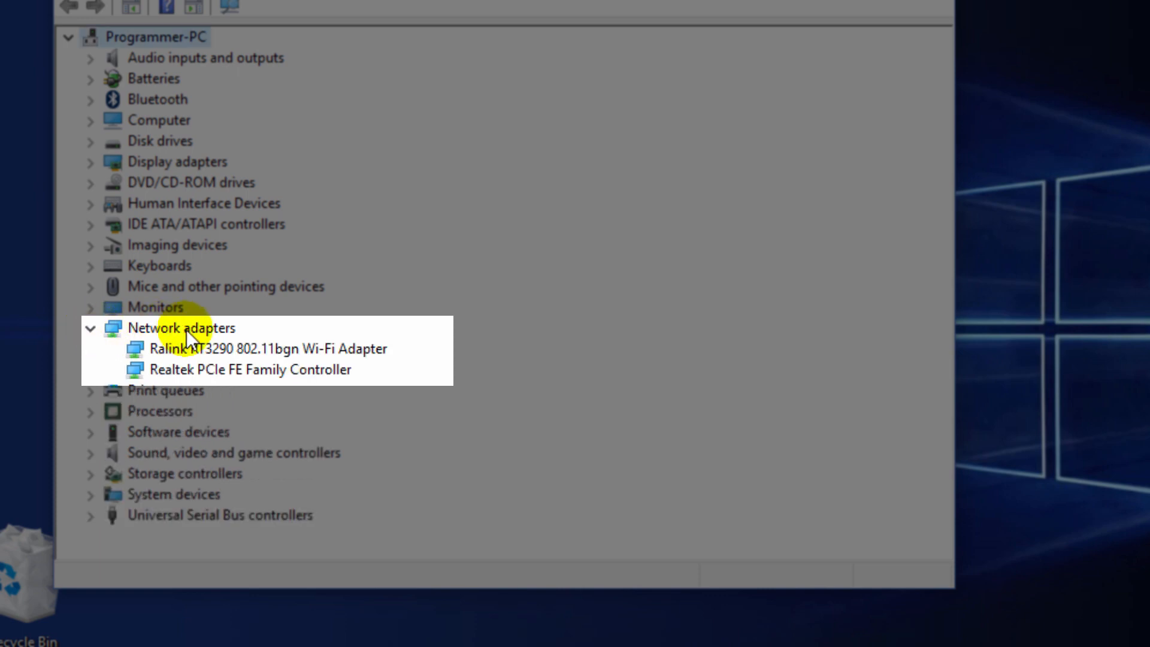
left_click(266, 348)
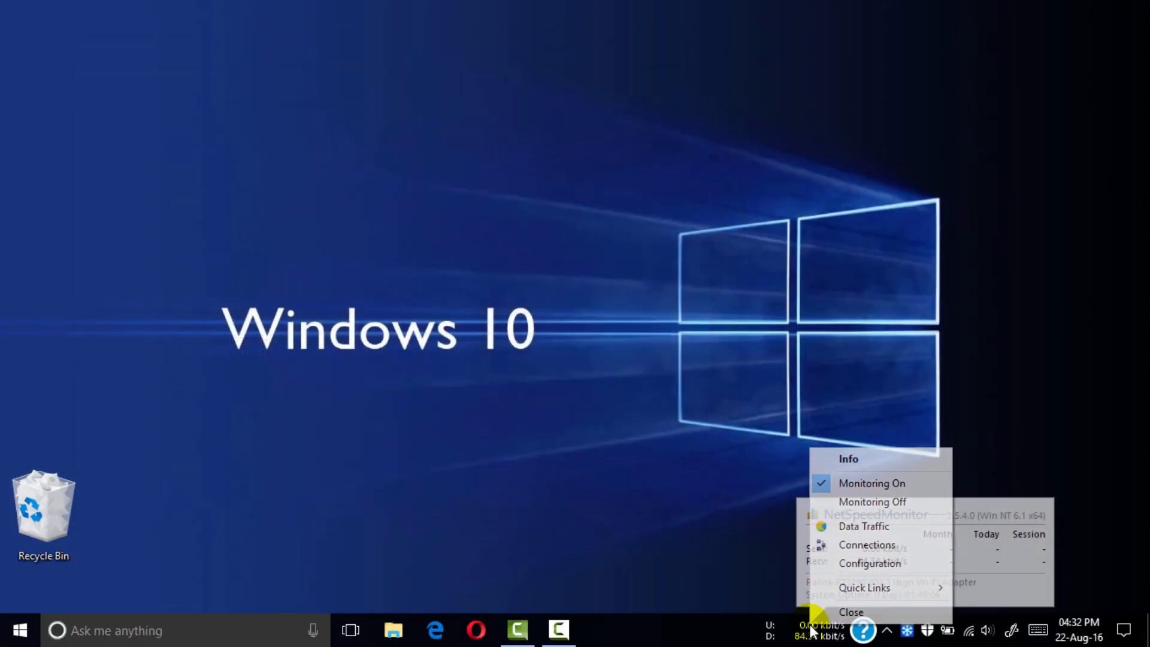
Step: In Configuration, keep the Ralink Wi-Fi adapter as the interface and set the bitrate unit to KiB/s
left_click(869, 563)
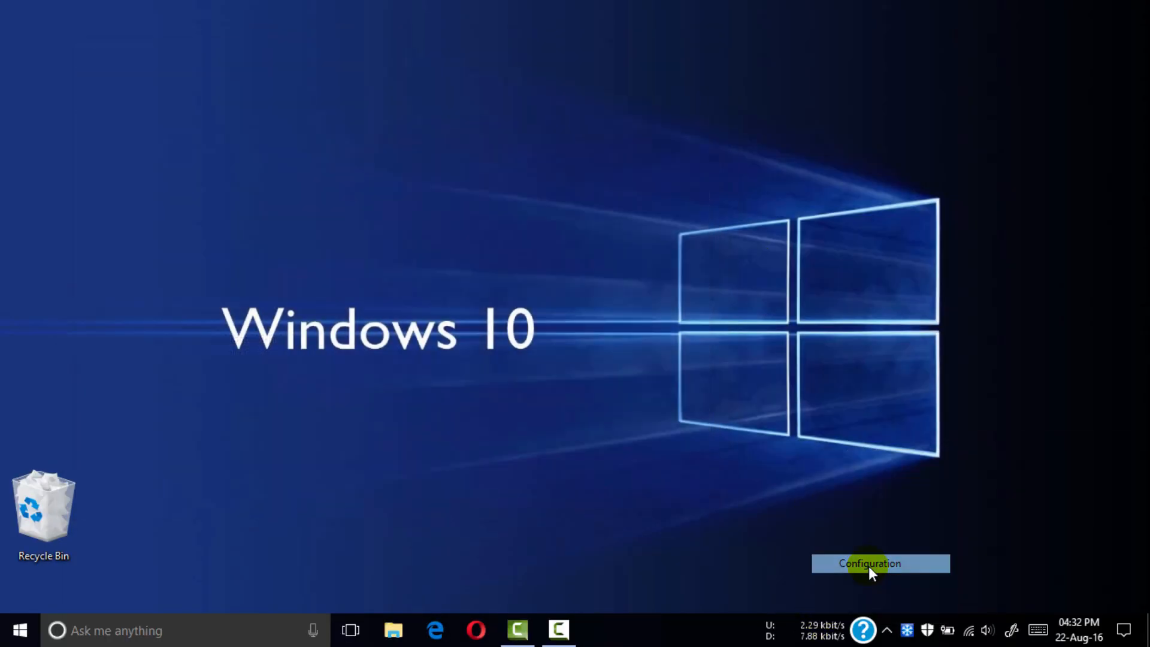
left_click(870, 563)
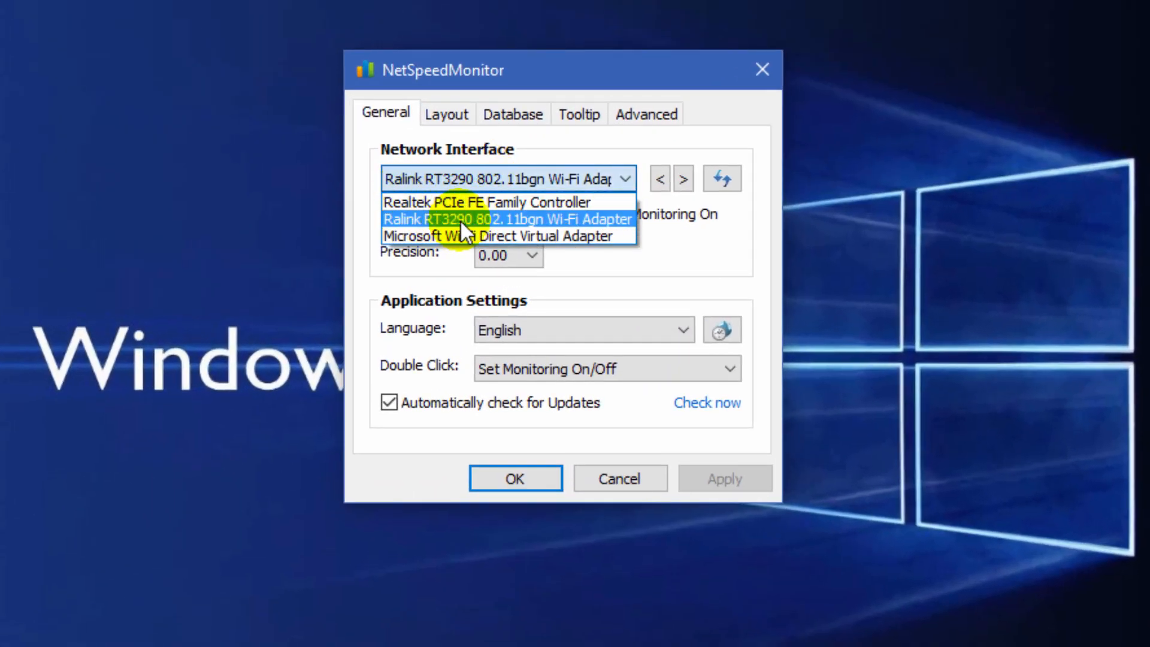
left_click(504, 218)
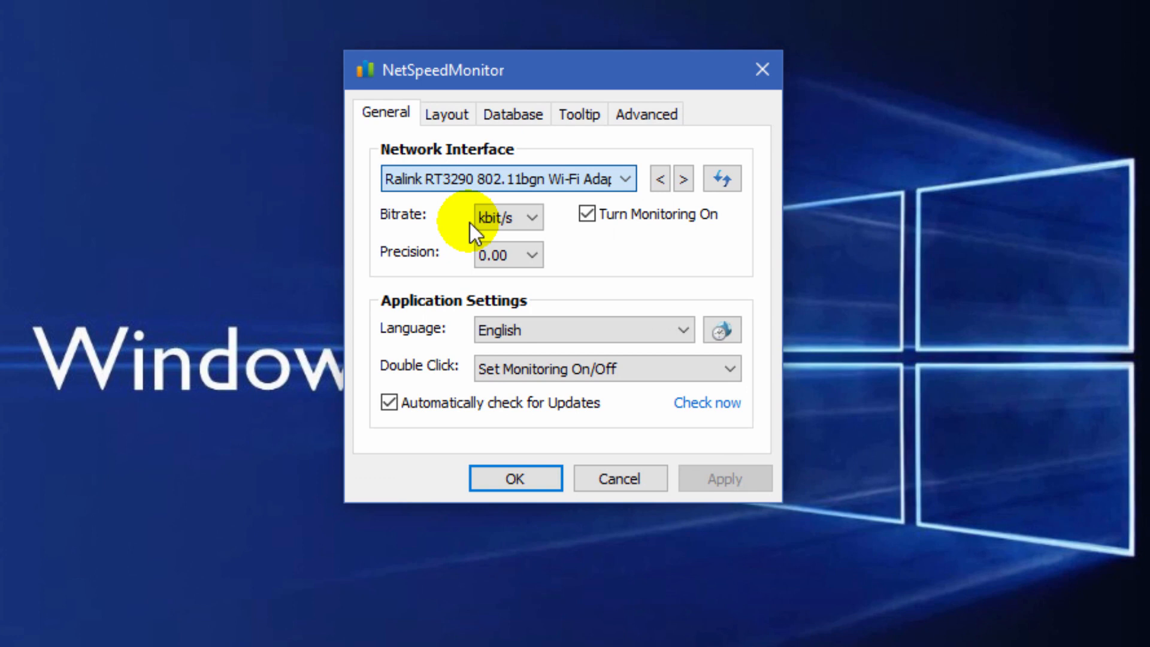
left_click(508, 217)
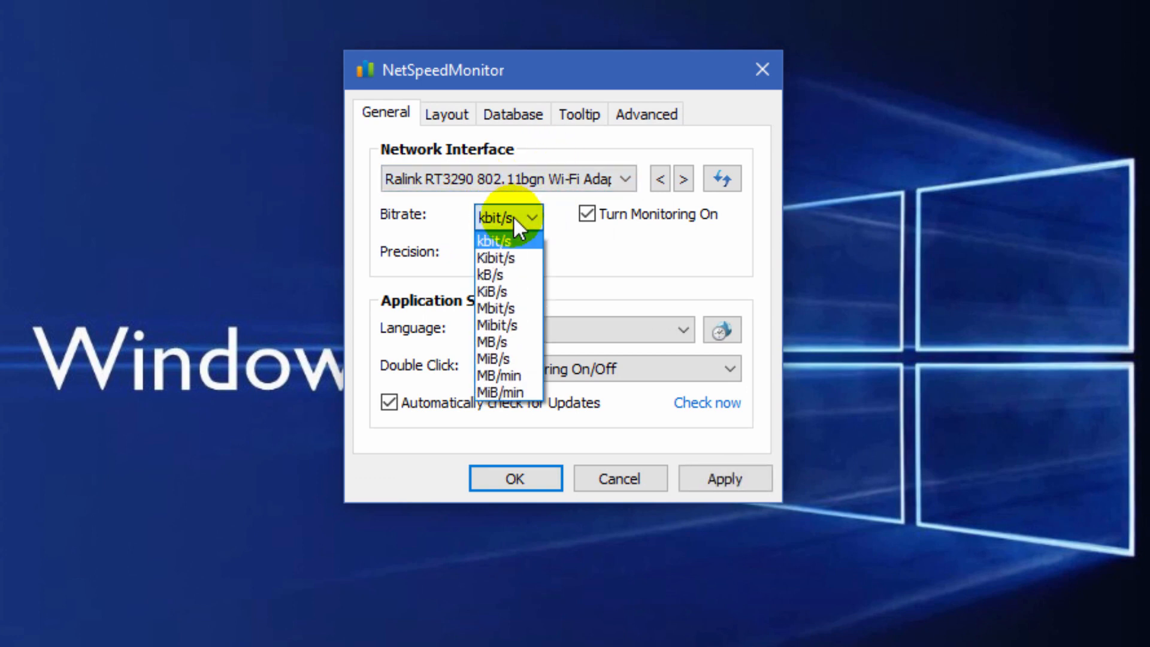
mouse_move(504, 293)
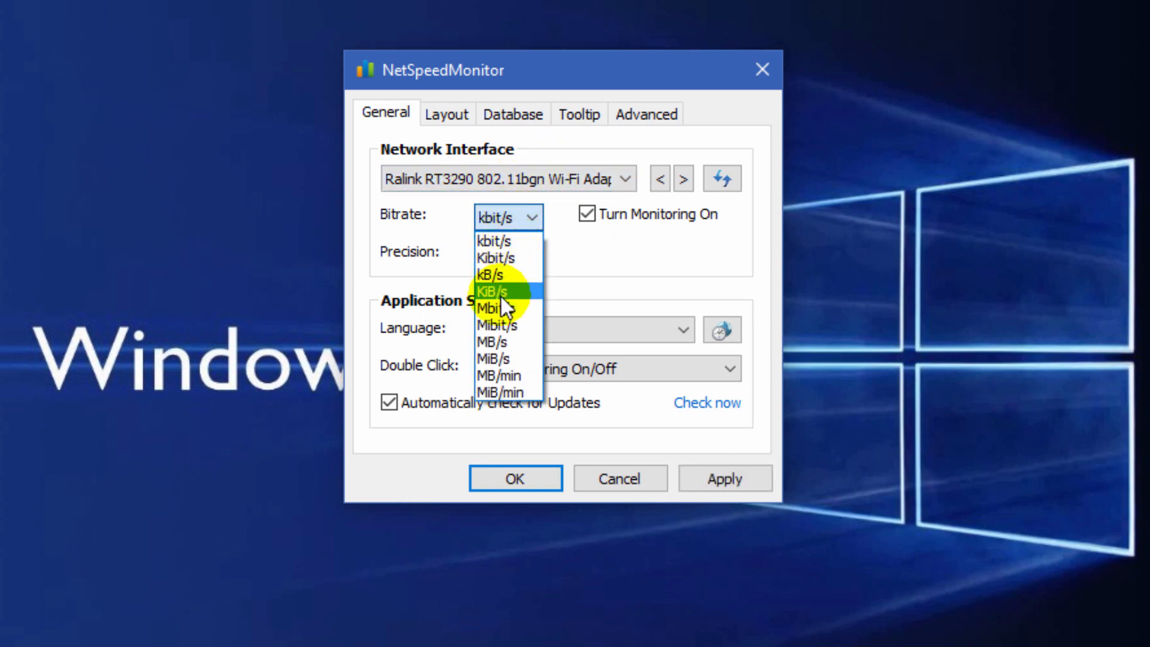
left_click(498, 291)
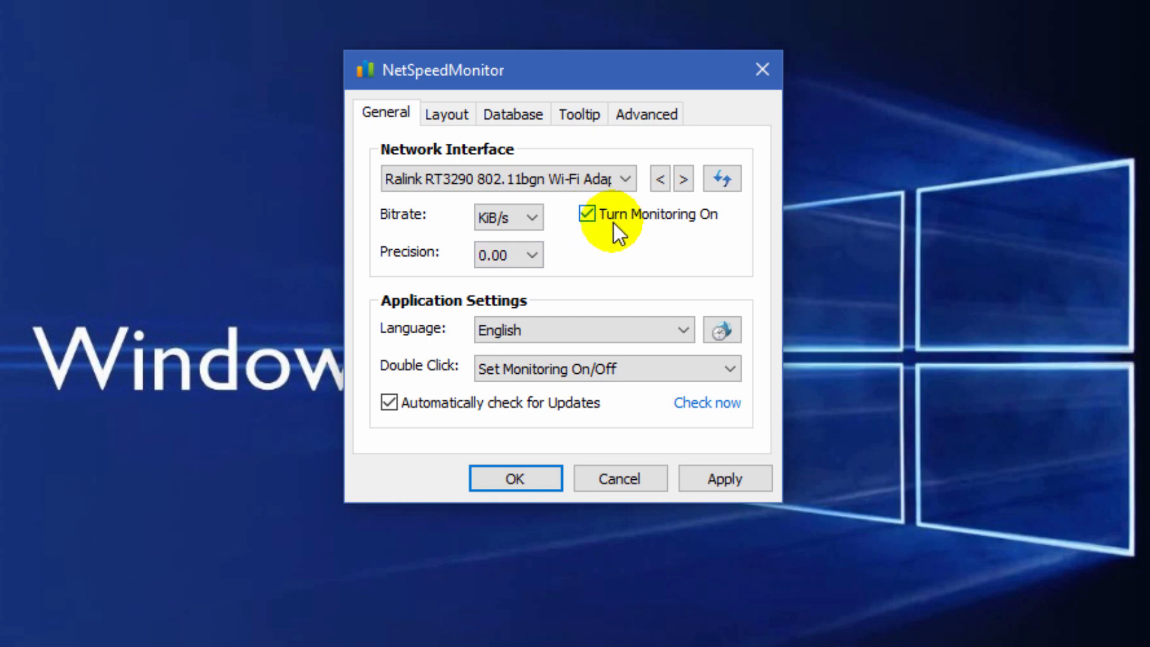
mouse_move(447, 115)
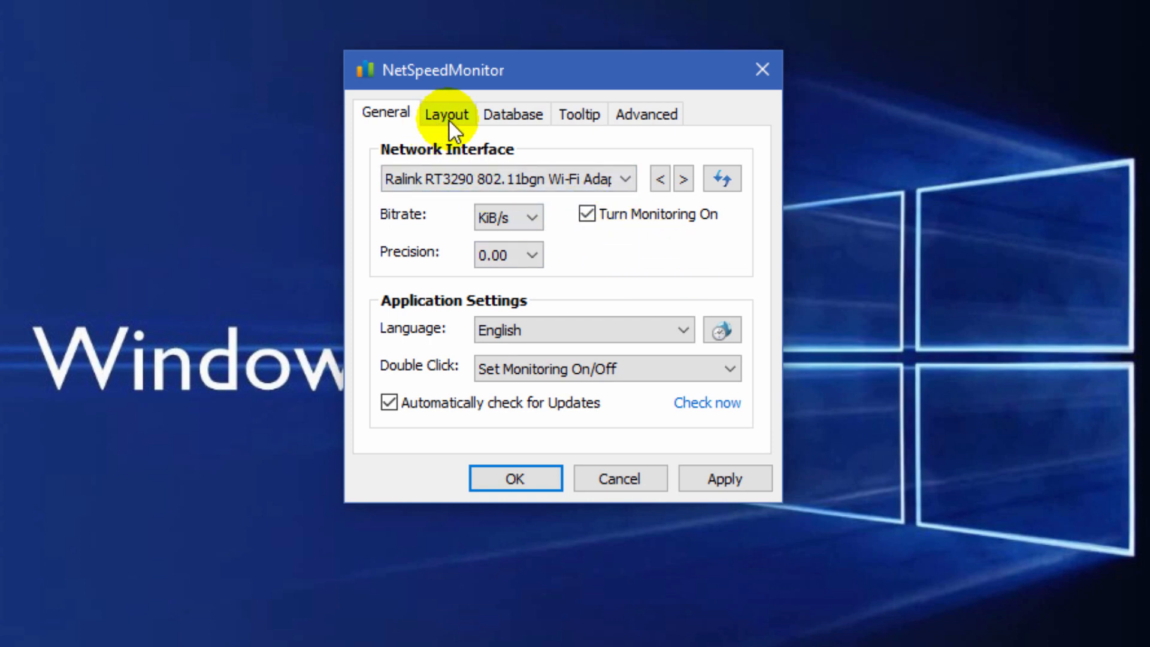
Step: On the Layout settings, enable Change Lineorder with D - and U - labels and dismiss the donation popup
left_click(446, 113)
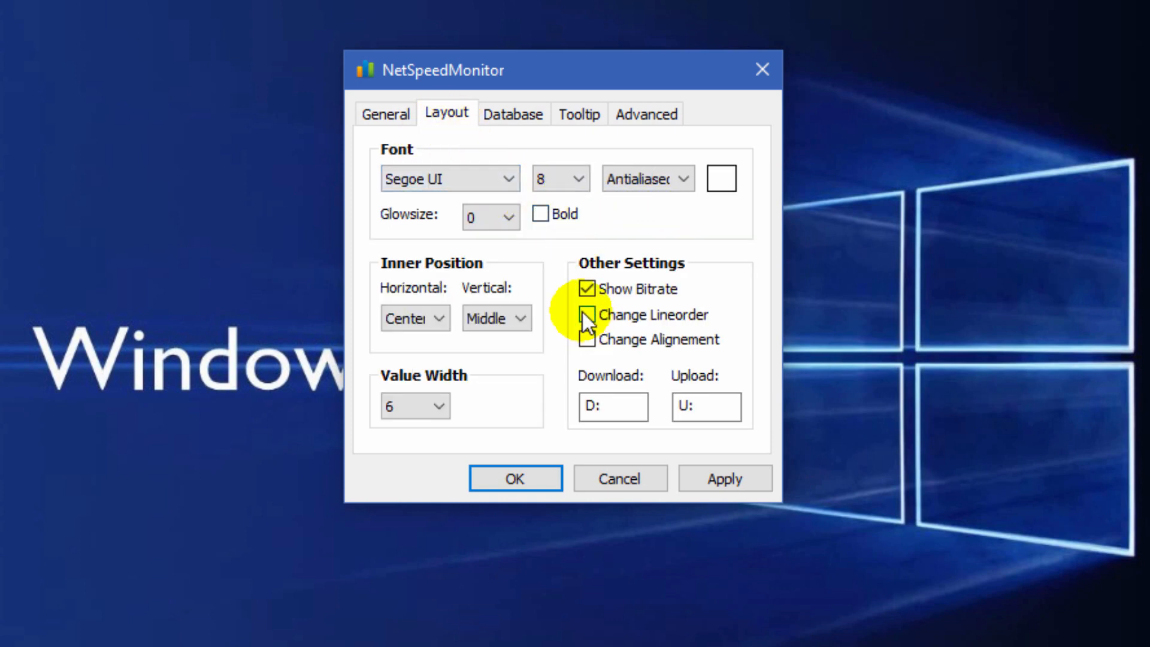
left_click(586, 315)
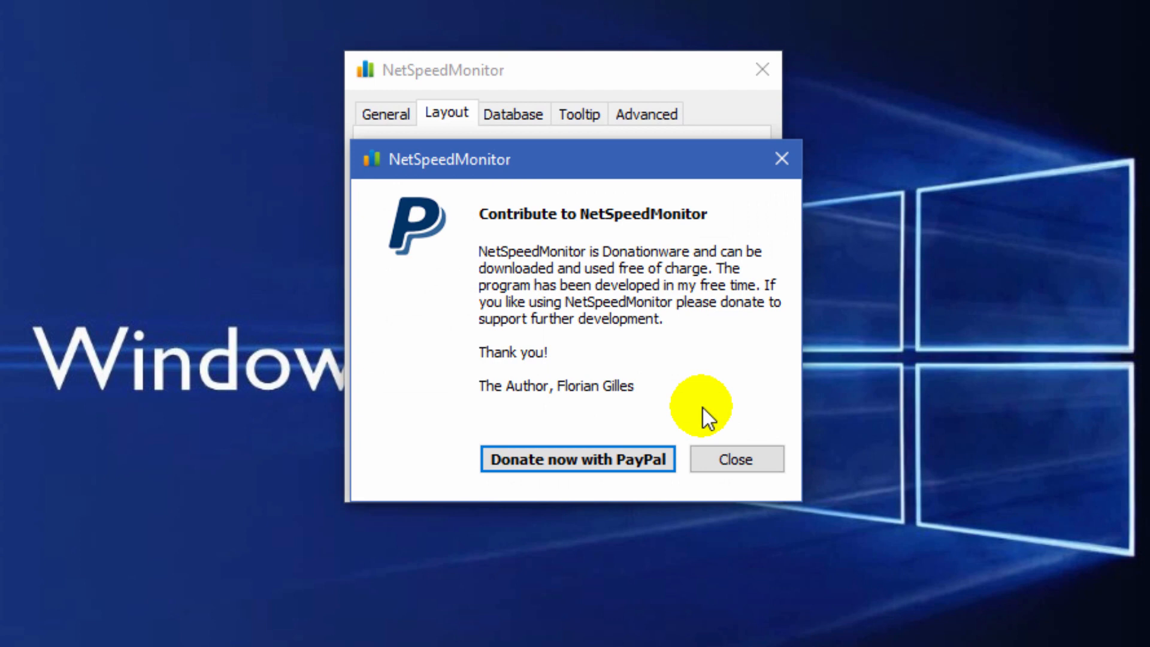
left_click(734, 459)
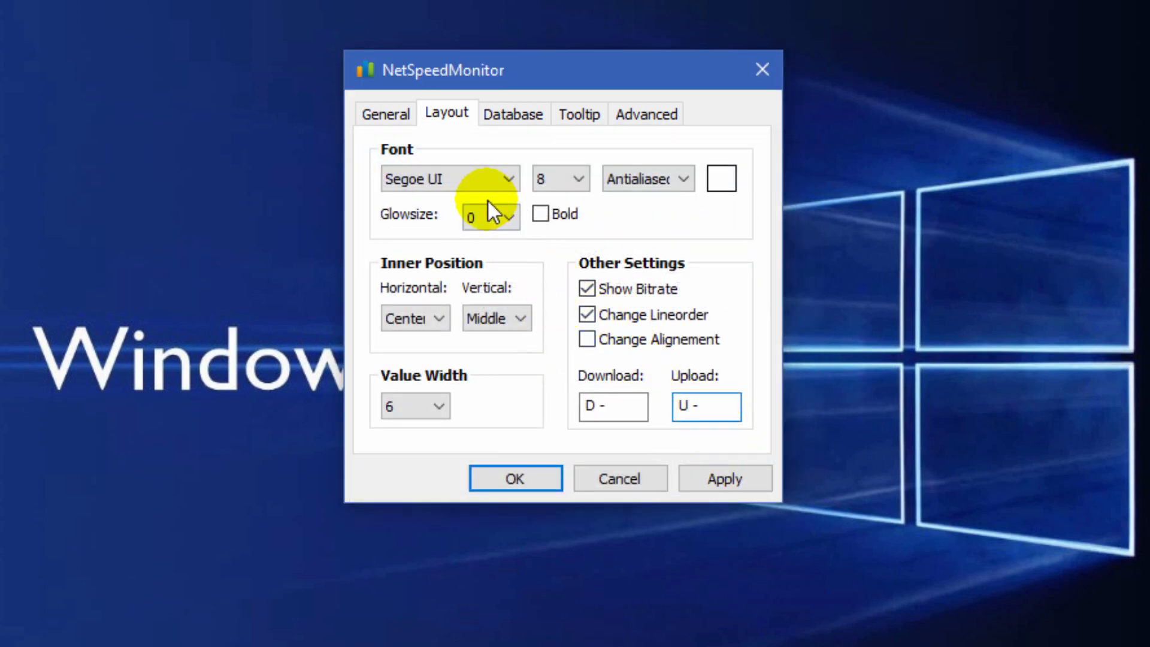
Step: Choose a different font for the meter text and set its rendering to ClearType
left_click(508, 179)
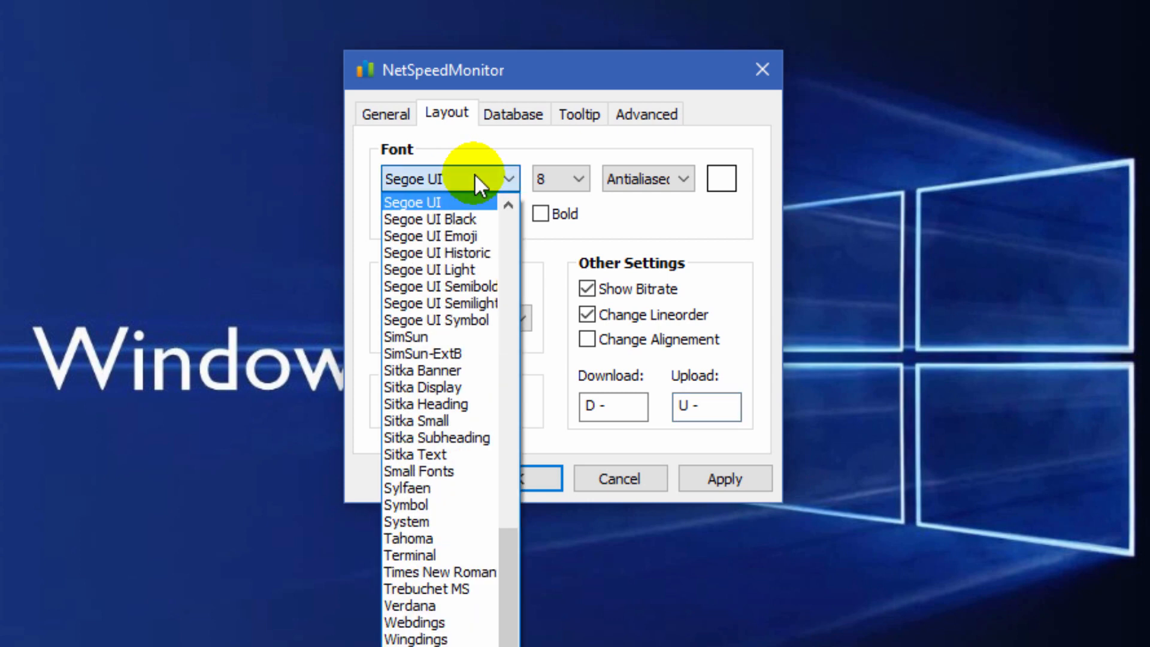
scroll("down", 3)
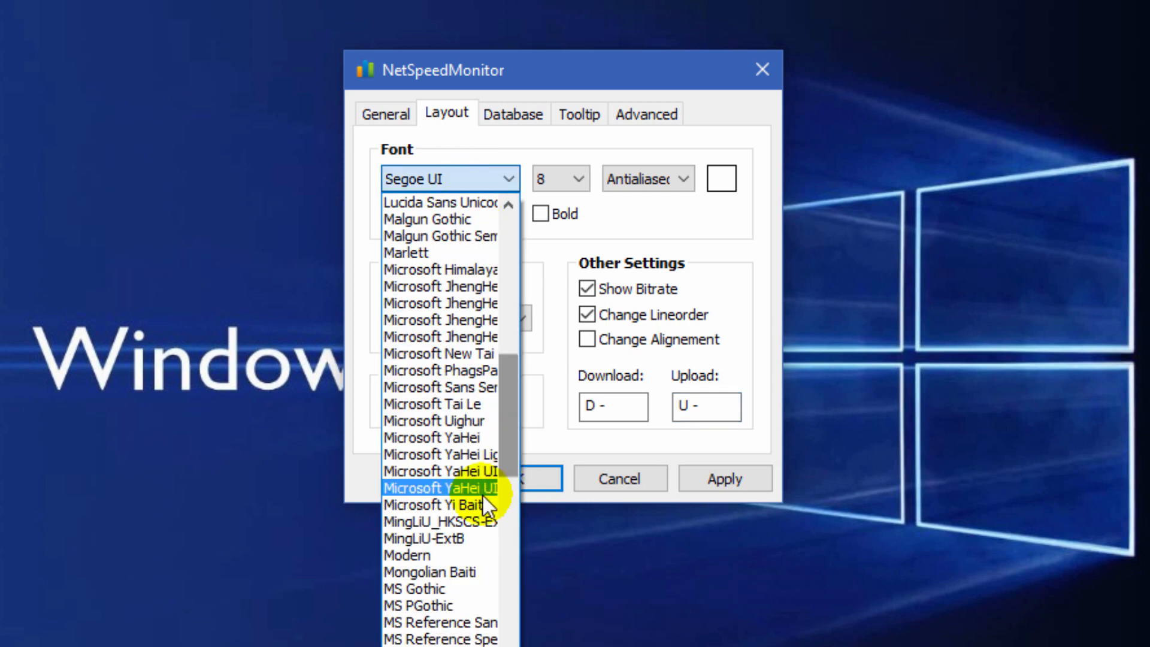
left_click(406, 555)
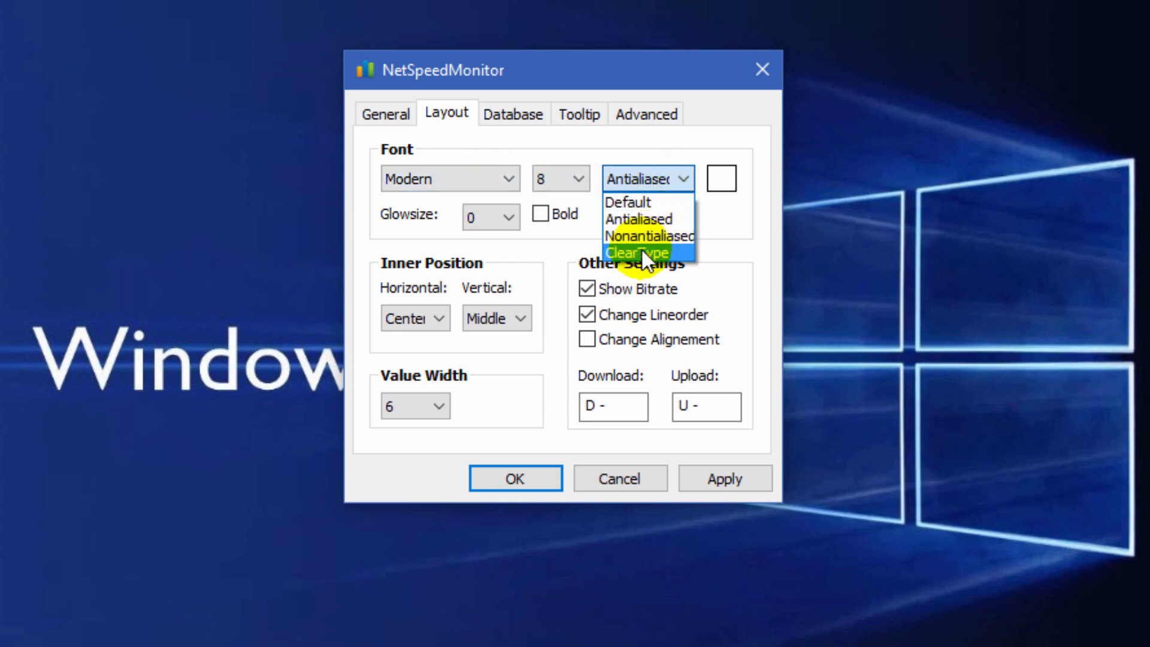
left_click(648, 253)
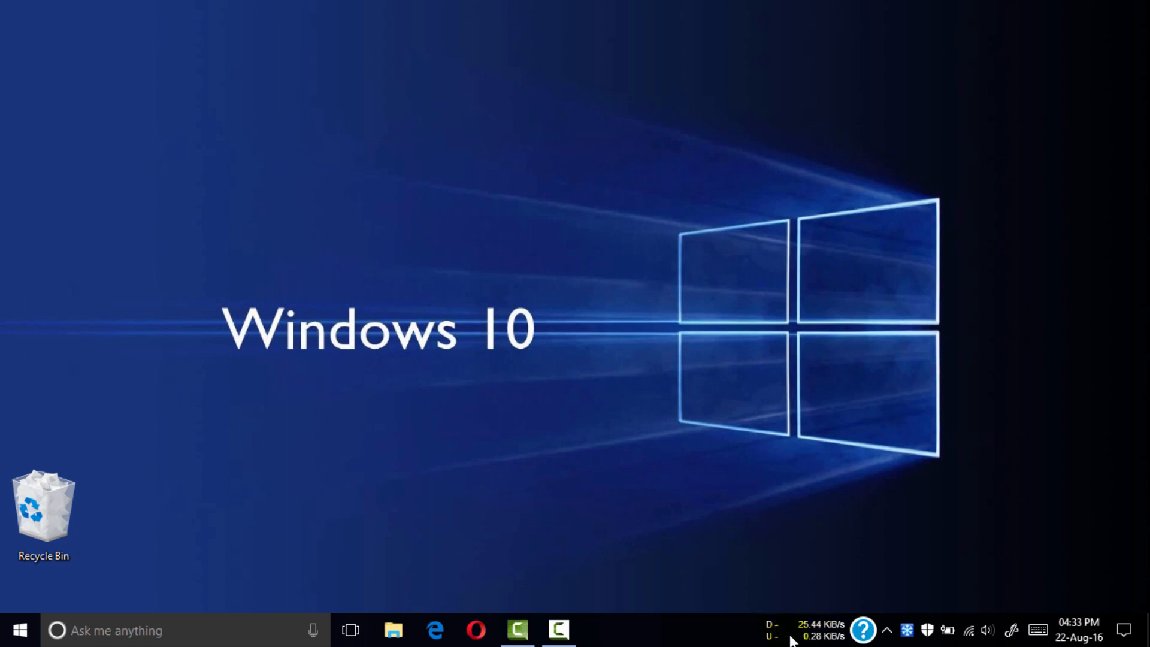
mouse_move(792, 630)
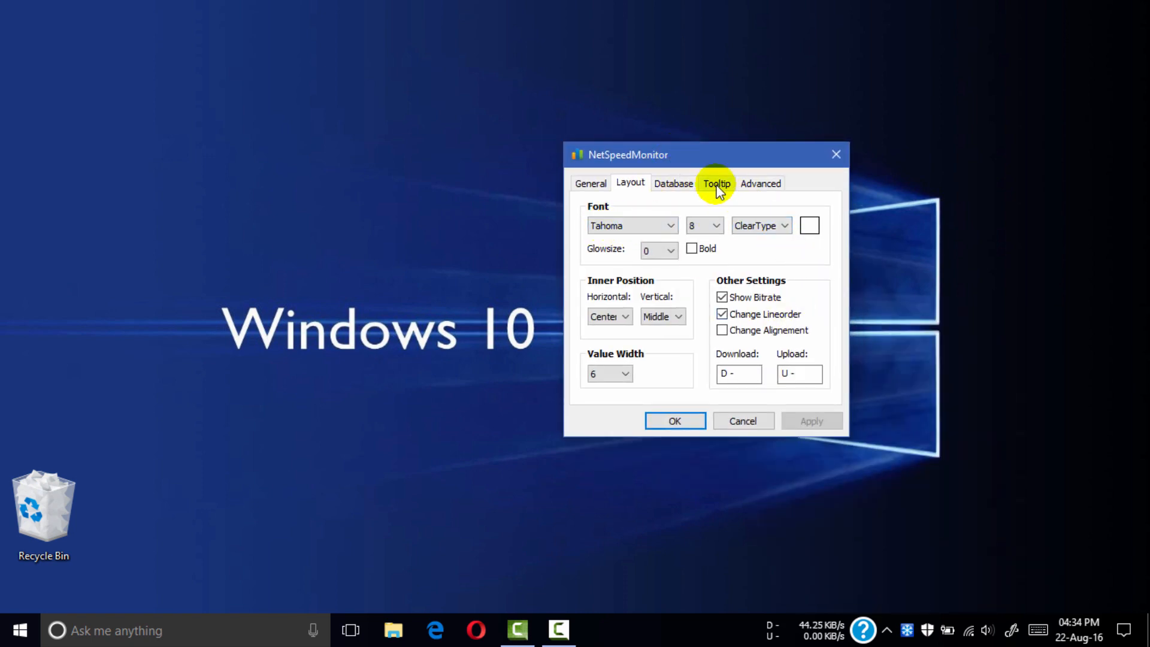
left_click(672, 182)
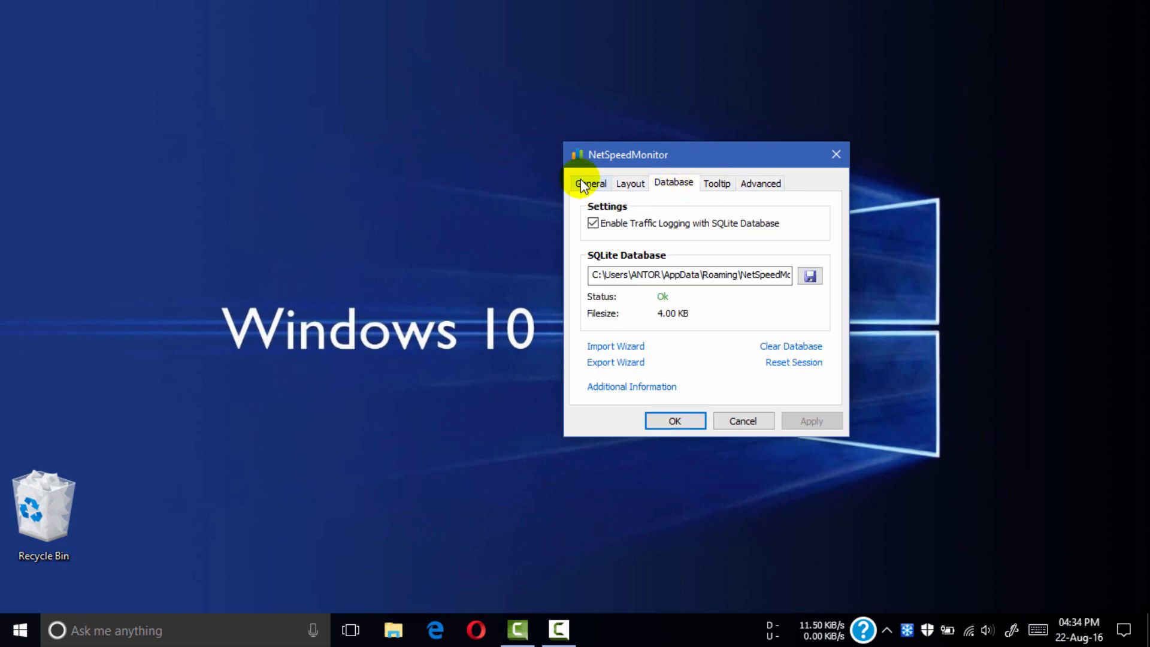
left_click(590, 182)
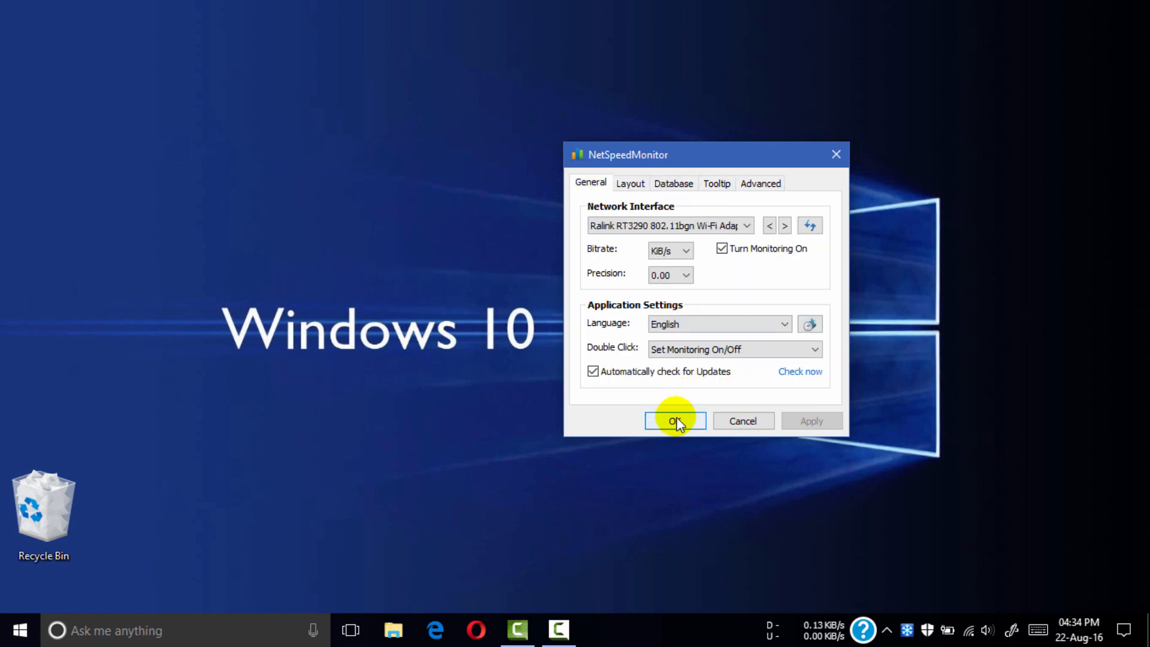
left_click(674, 421)
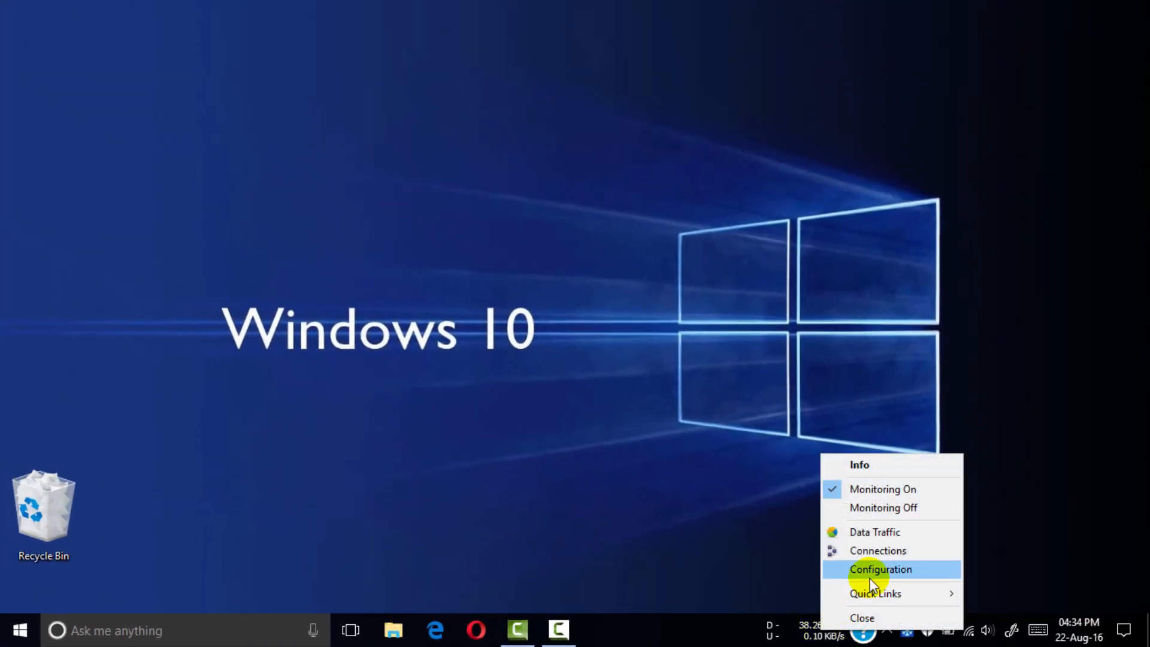
Step: Open the Data Traffic window showing today's sent, received and total usage for the Ralink adapter
left_click(880, 569)
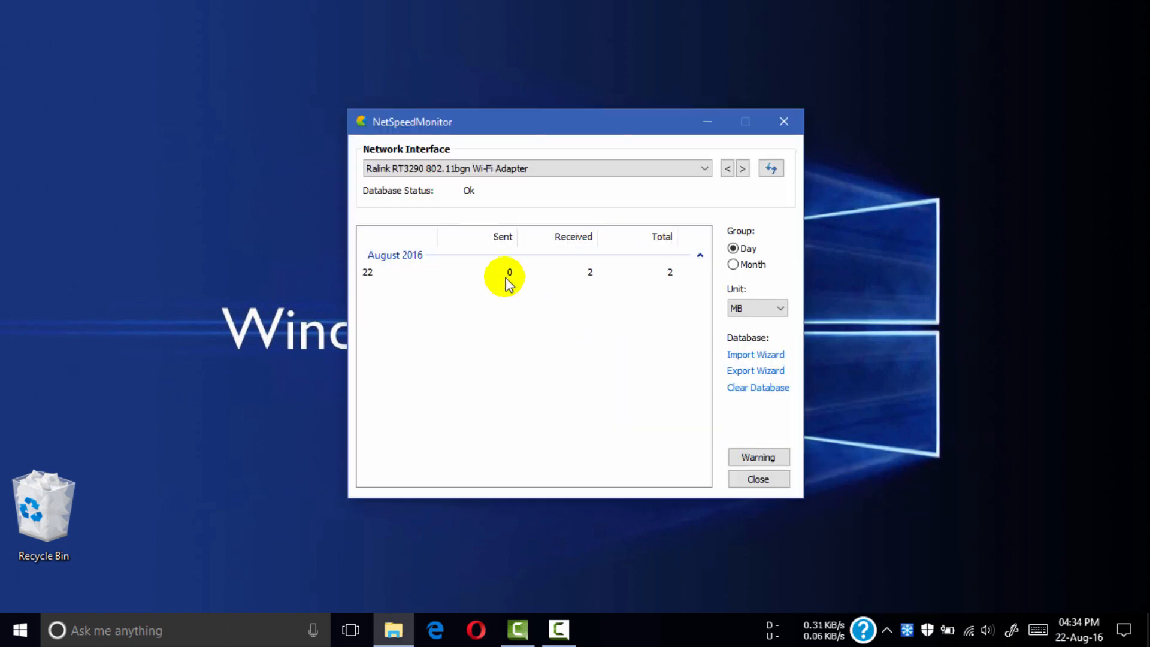
mouse_move(651, 276)
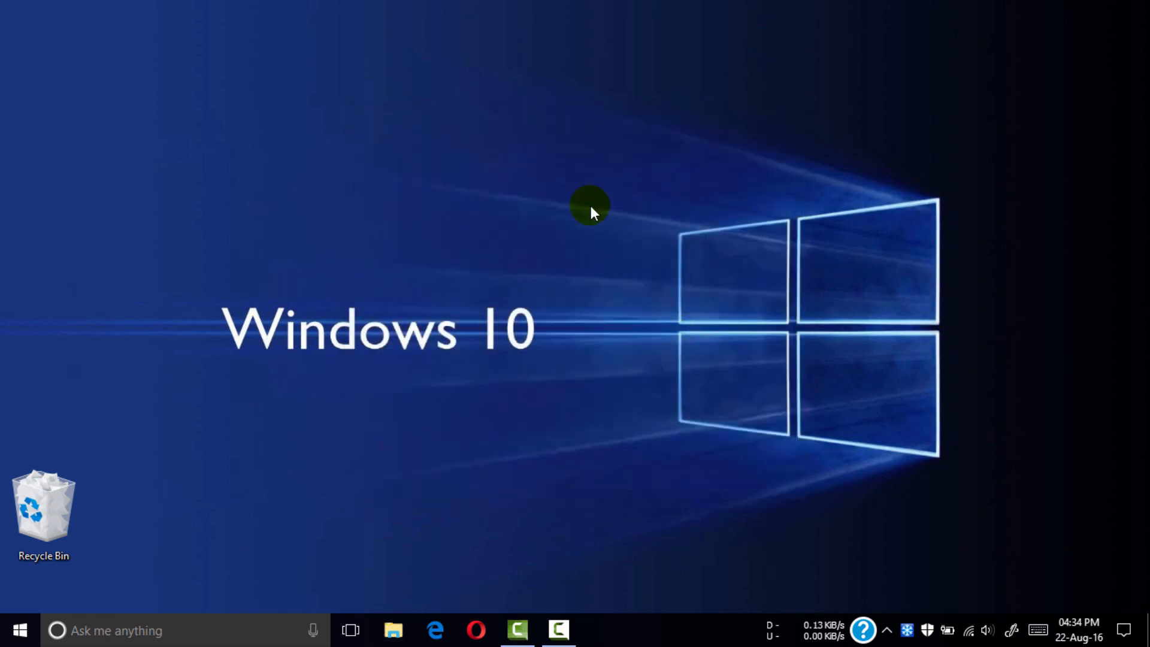
mouse_move(619, 242)
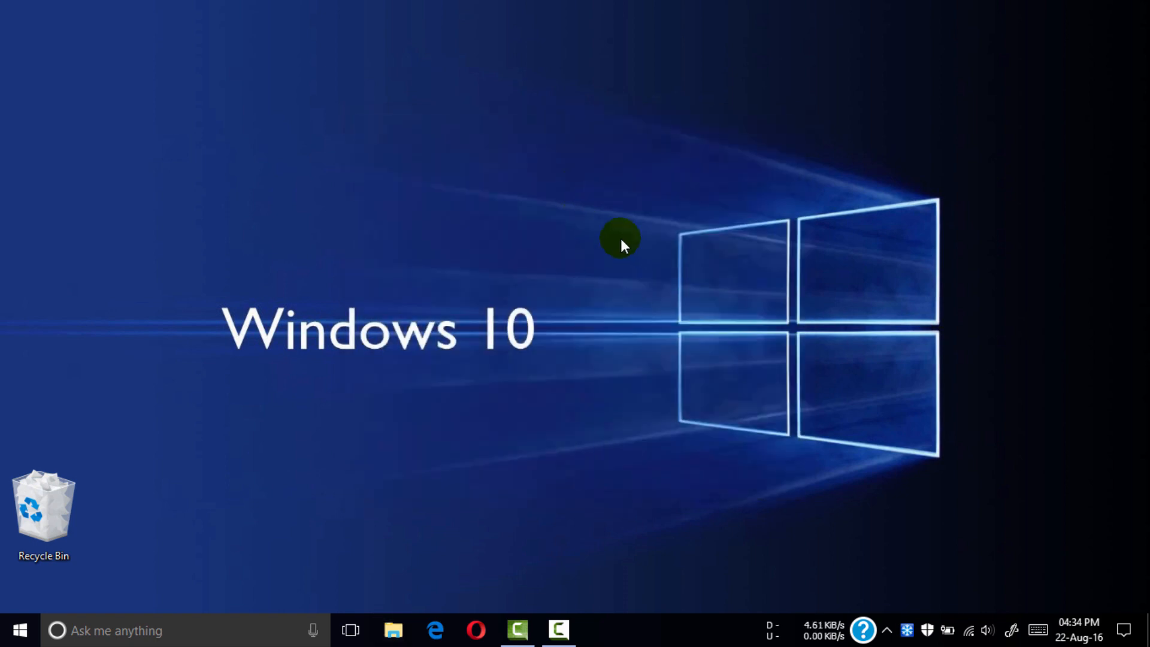
mouse_move(790, 514)
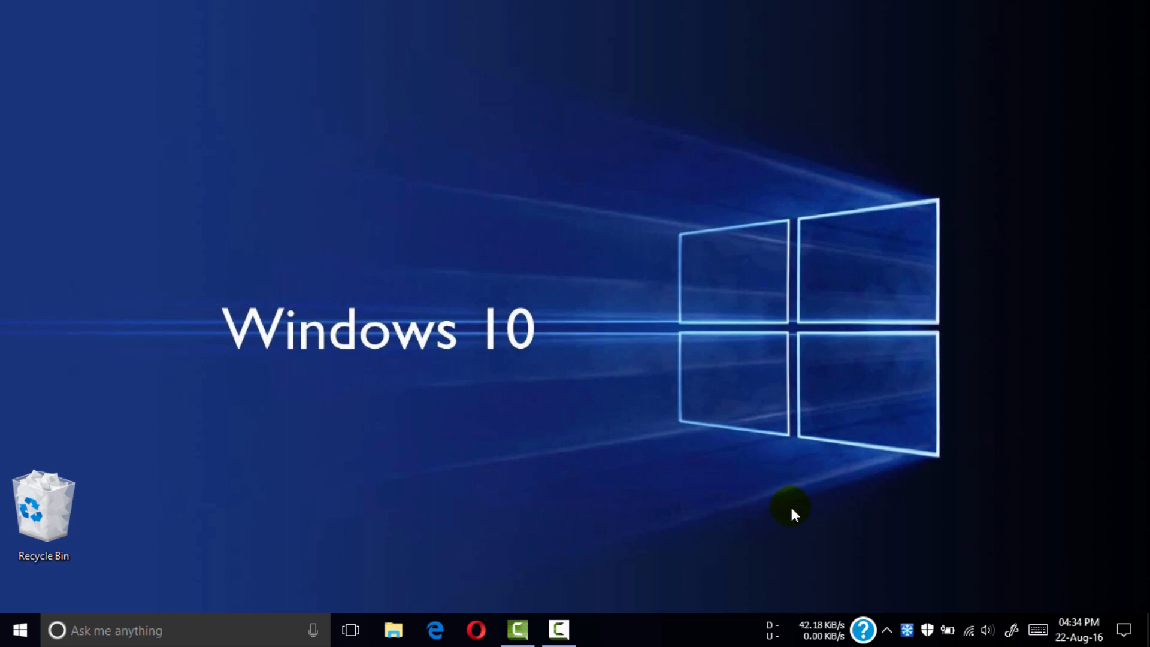
mouse_move(759, 452)
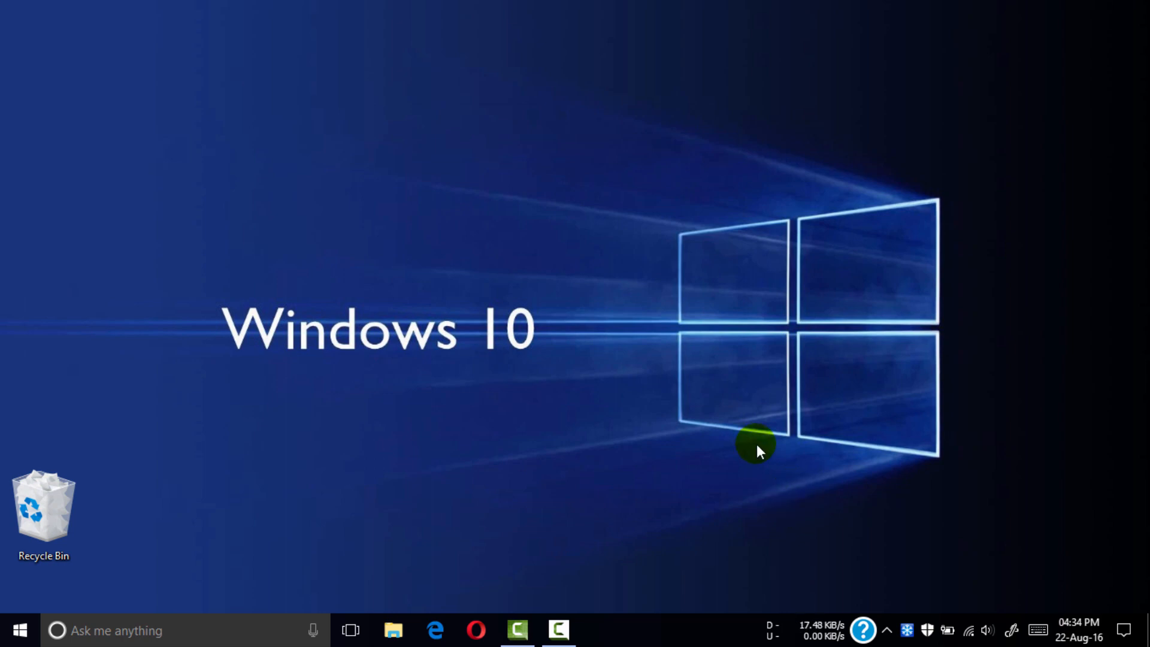